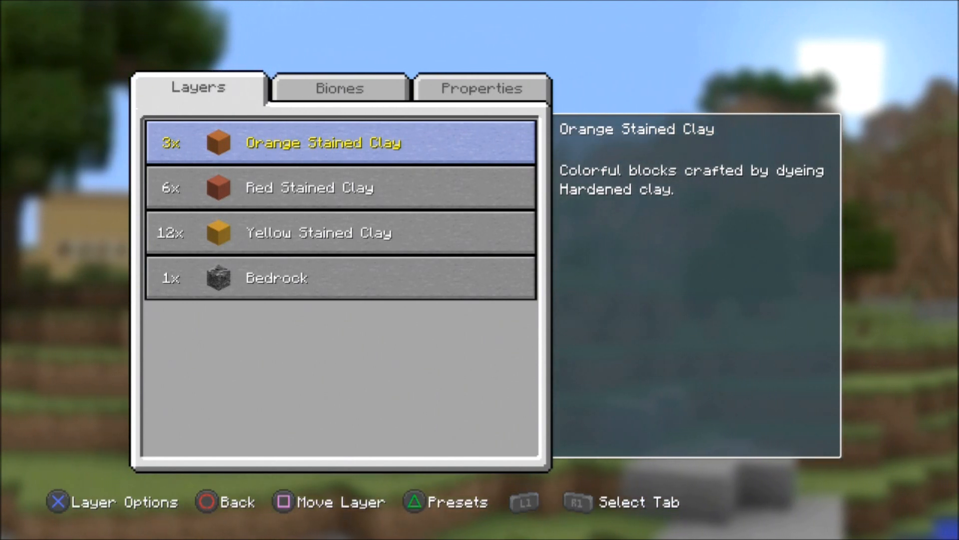
Make the new world Superflat with a plains biome and enable Host Privileges in Game Options.
click(338, 88)
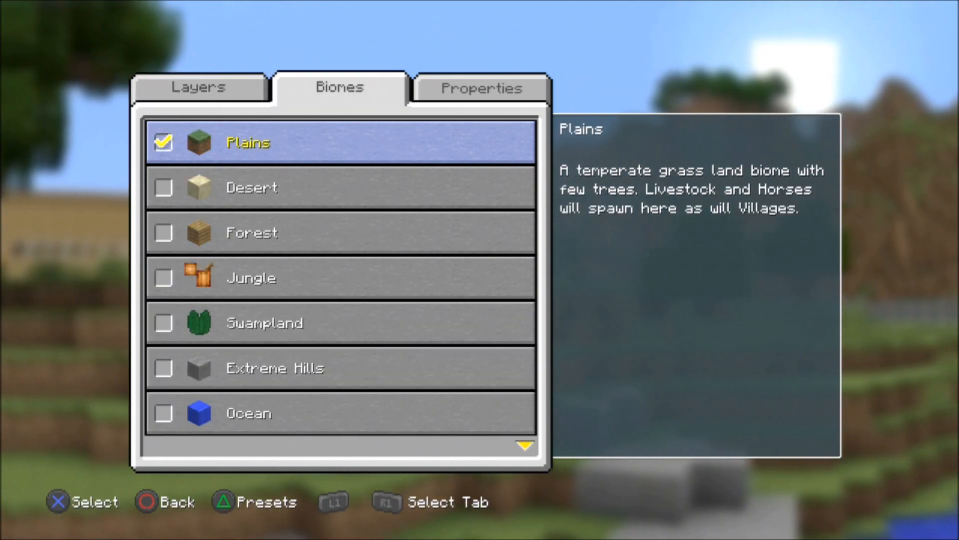
click(480, 88)
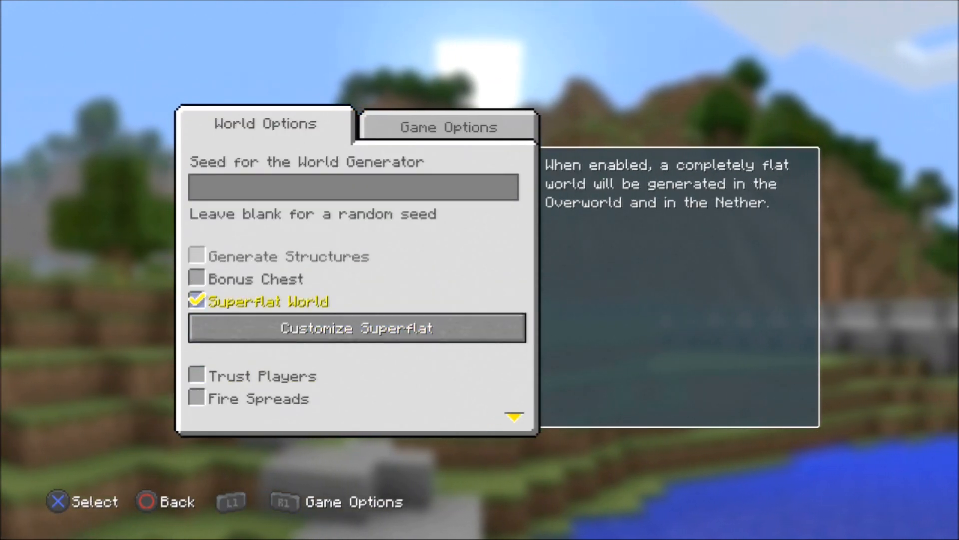
click(447, 127)
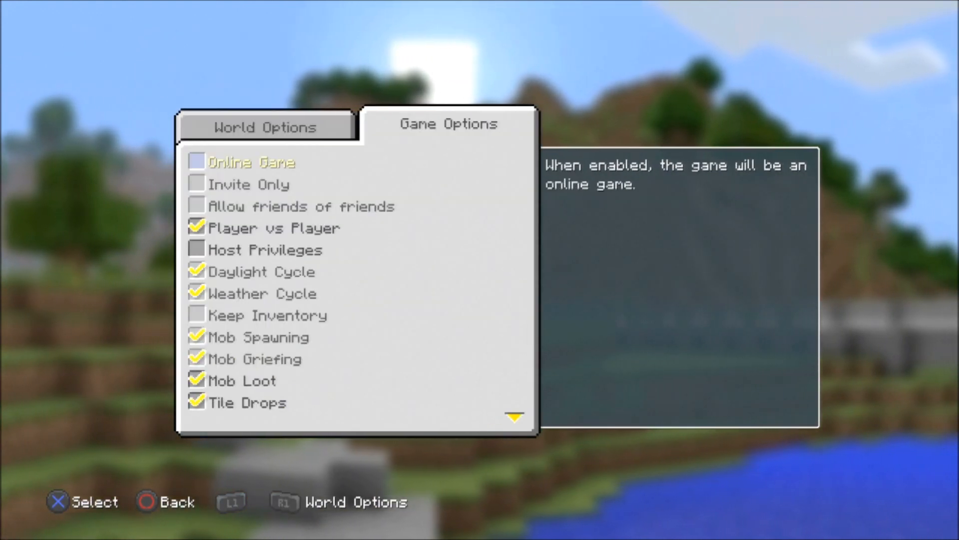
click(263, 249)
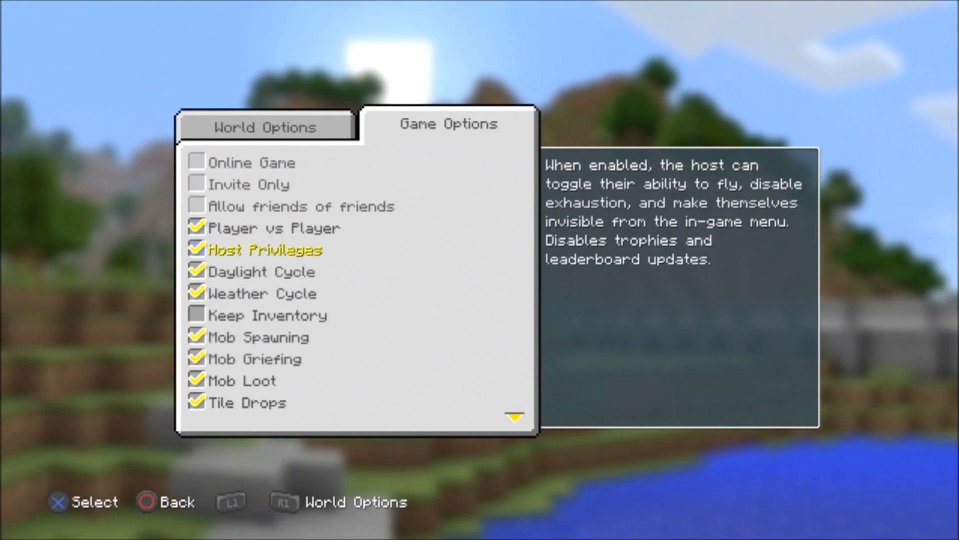
mouse_move(257, 271)
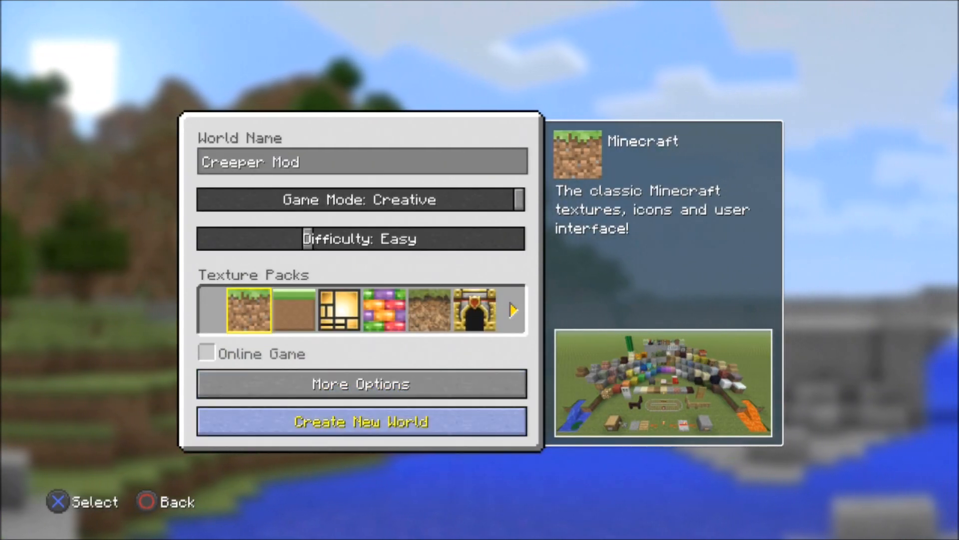
Create the Creeper Mod world, take a bed from the creative inventory, and use Set Night.
click(360, 422)
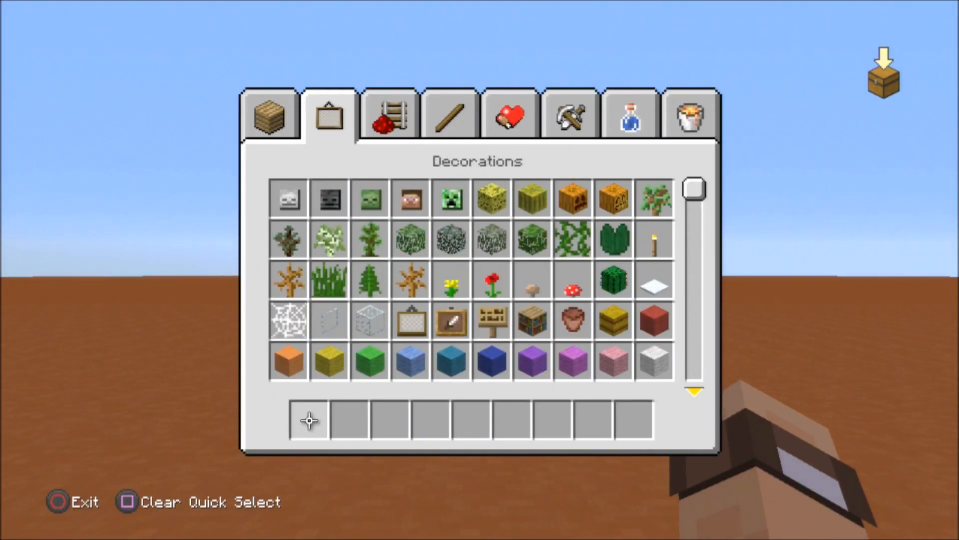
click(389, 115)
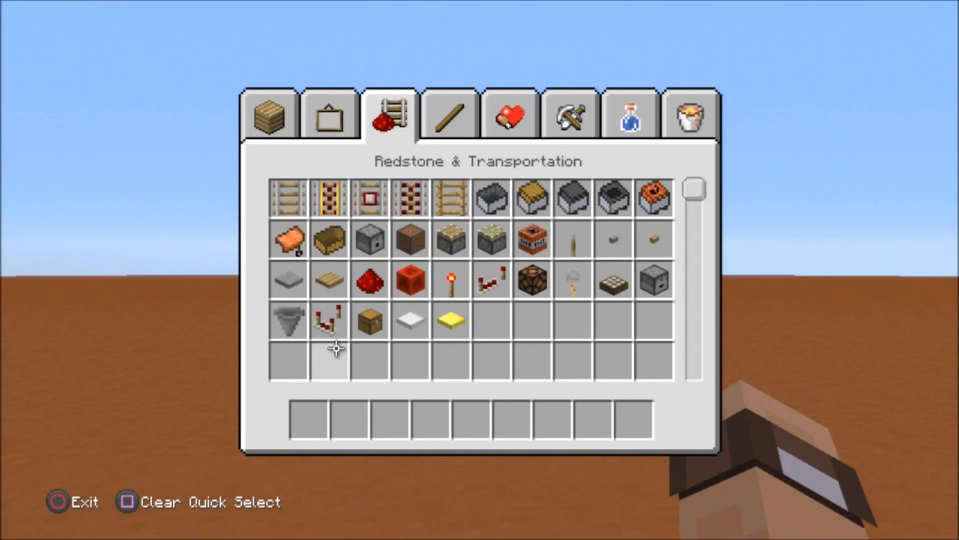
click(329, 115)
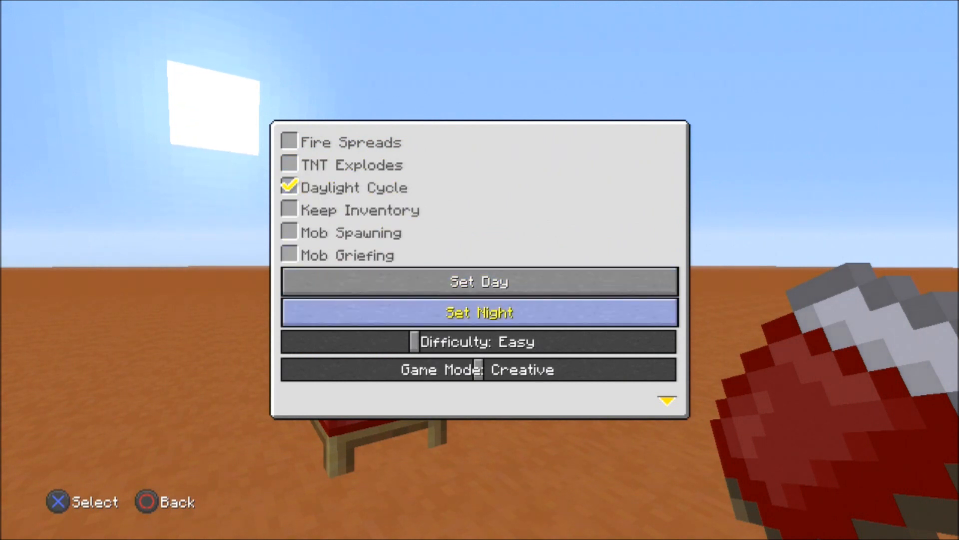
click(478, 311)
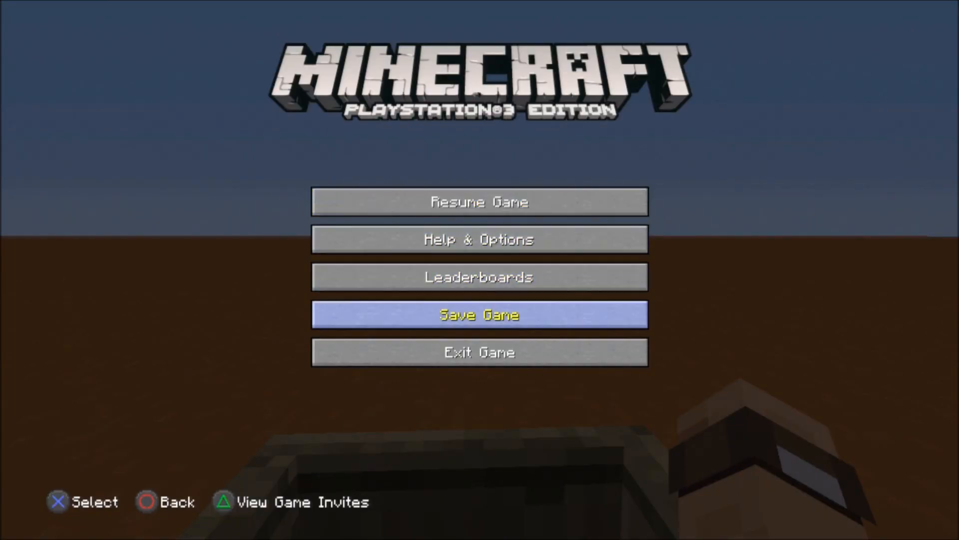
Exit and save the world, then browse the Saved Data Utility (PS3) storage on the XMB.
click(479, 352)
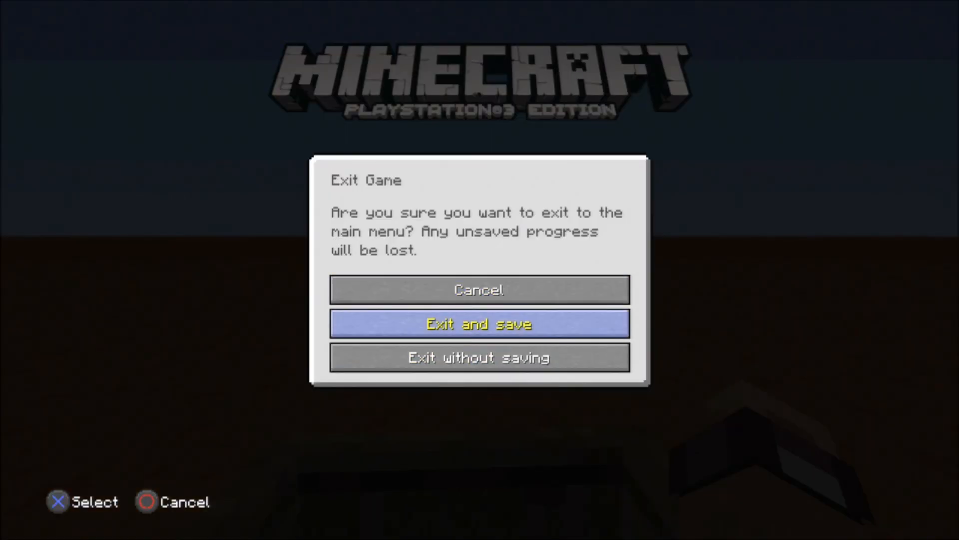
click(479, 322)
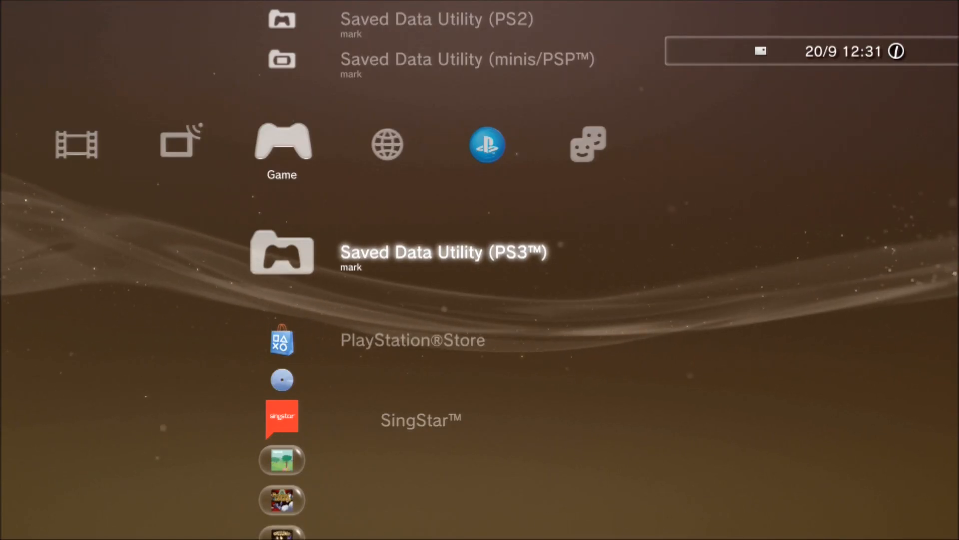
key(right)
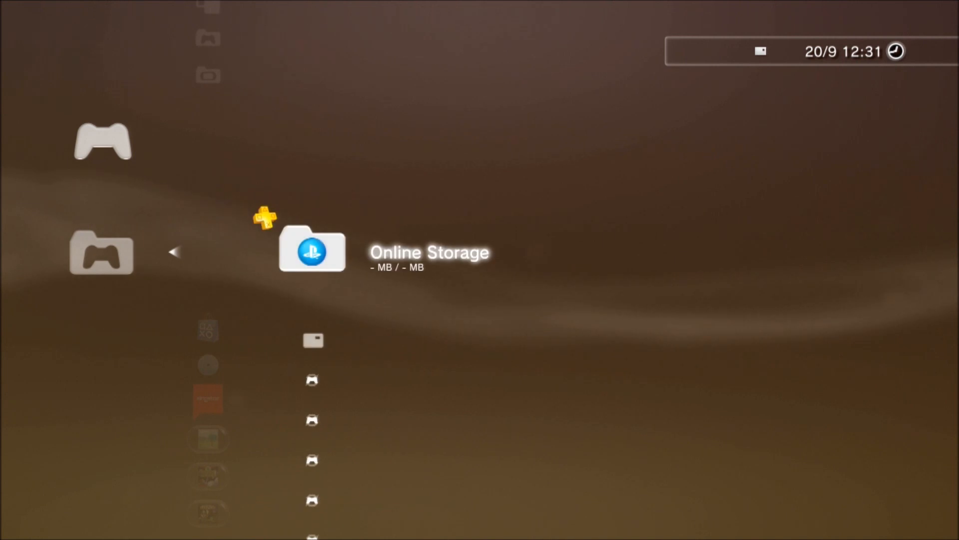
scroll(down, 3)
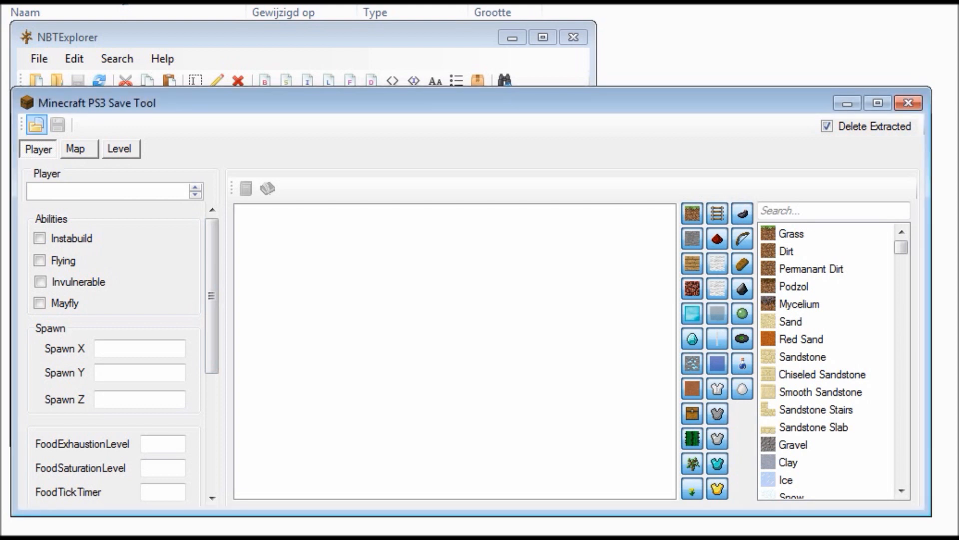
click(35, 124)
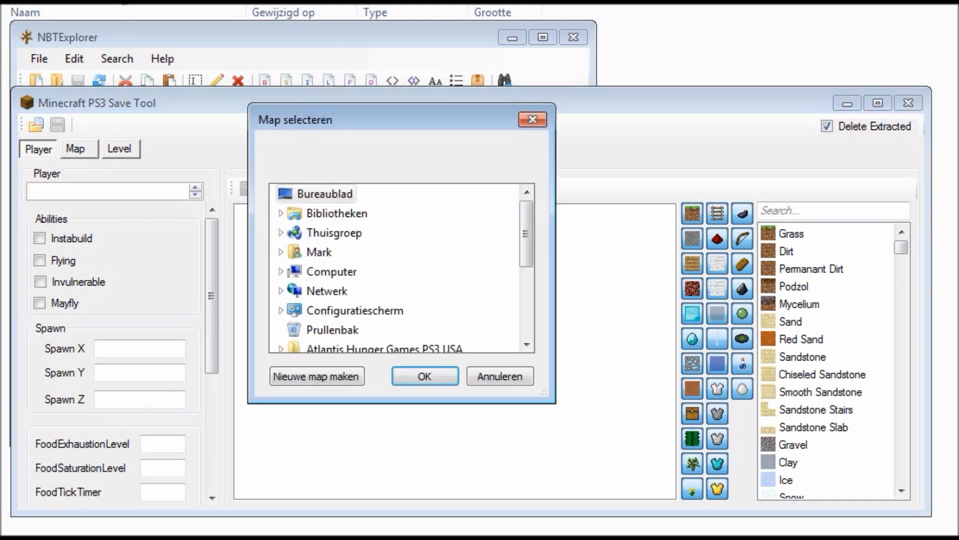
click(280, 270)
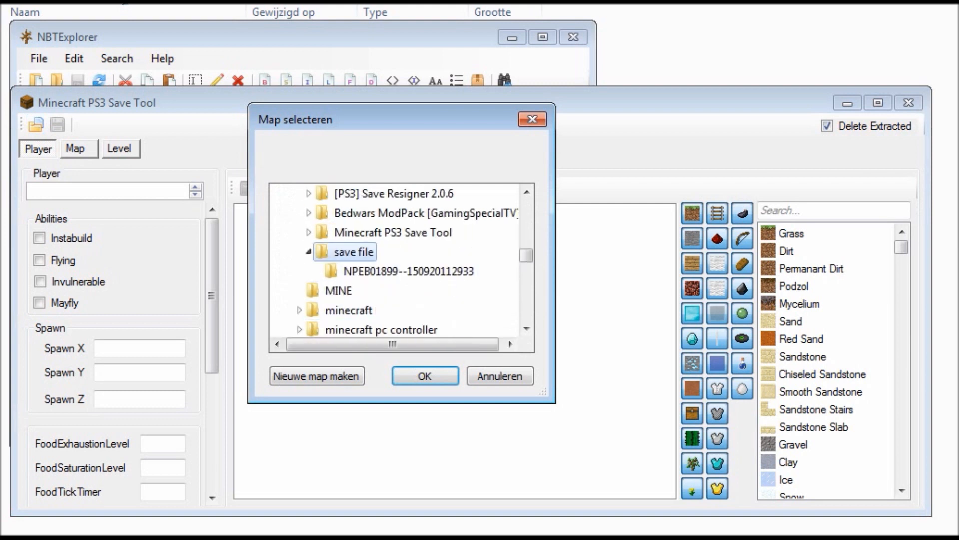
click(408, 271)
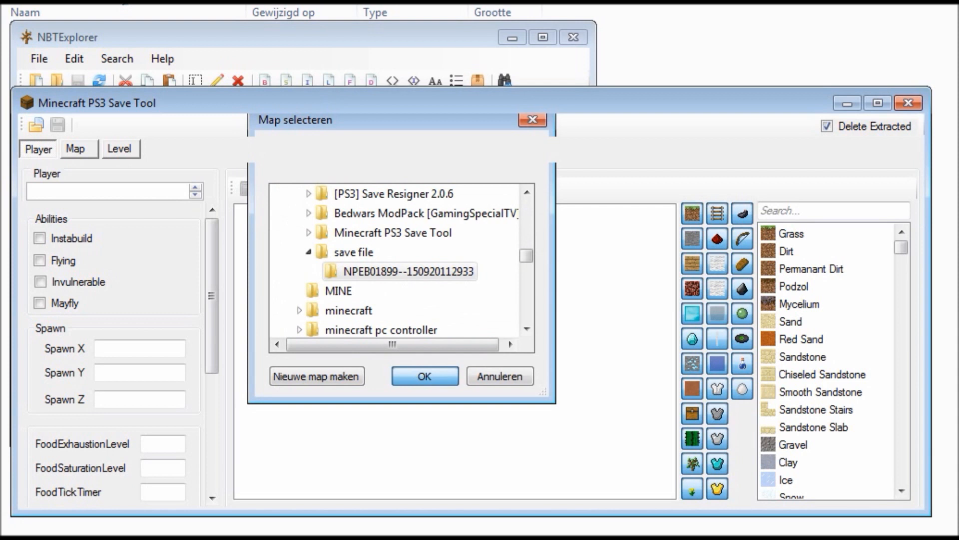
click(424, 376)
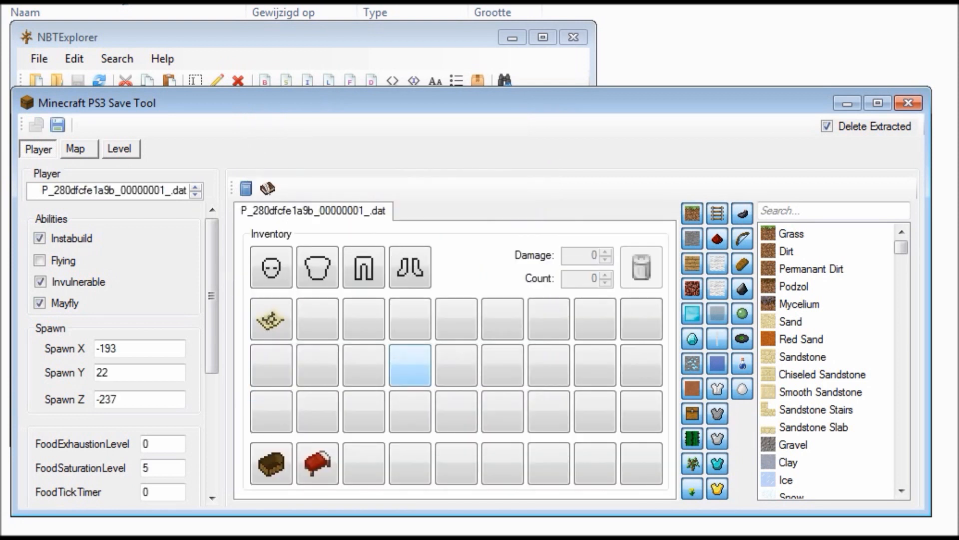
click(409, 363)
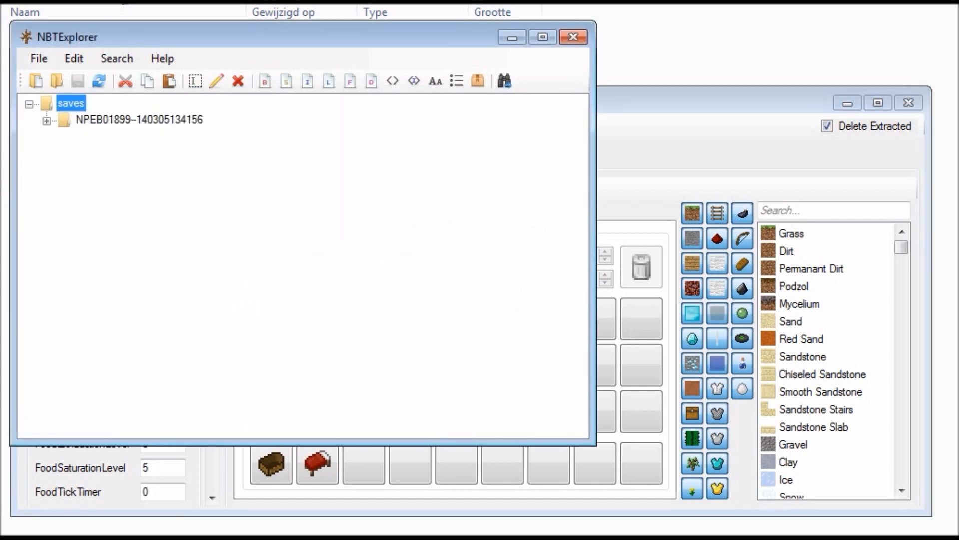
click(38, 59)
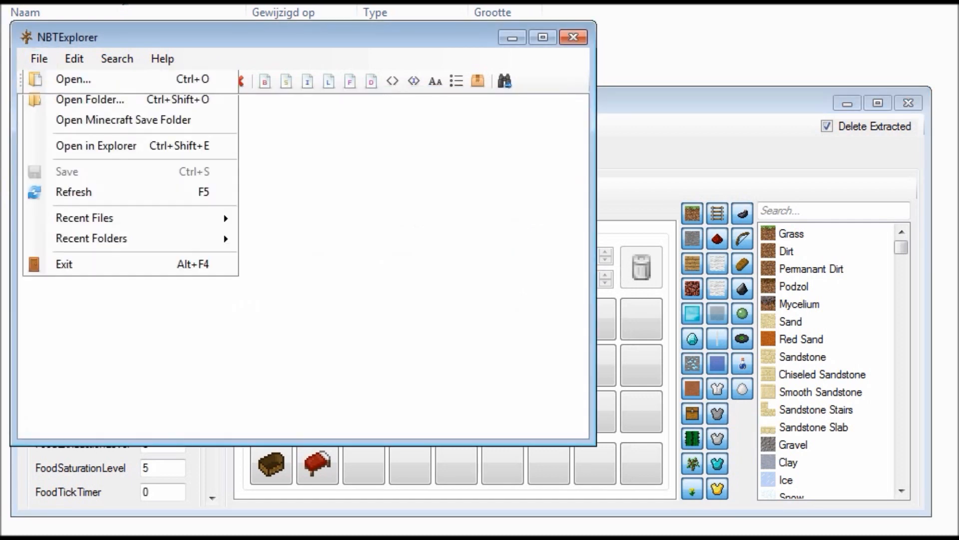
click(72, 78)
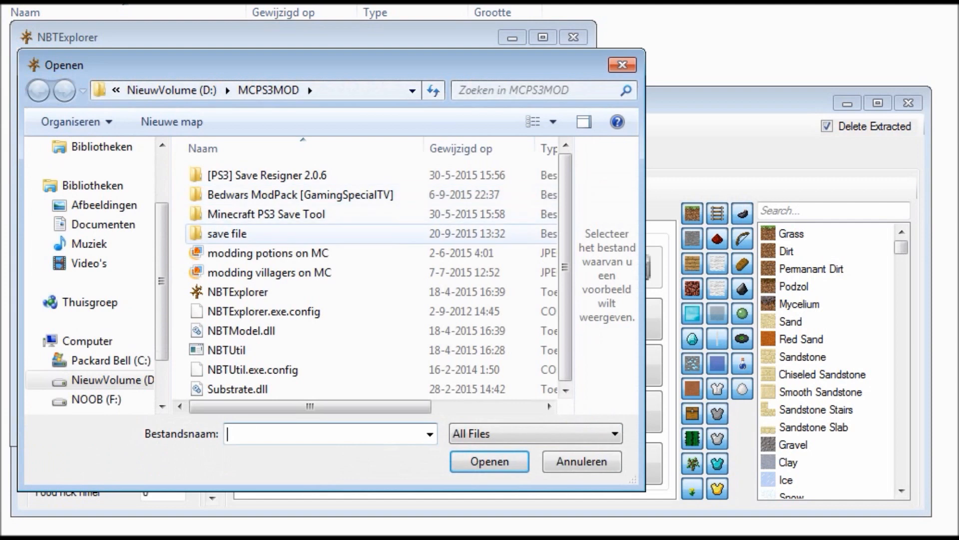
double_click(227, 233)
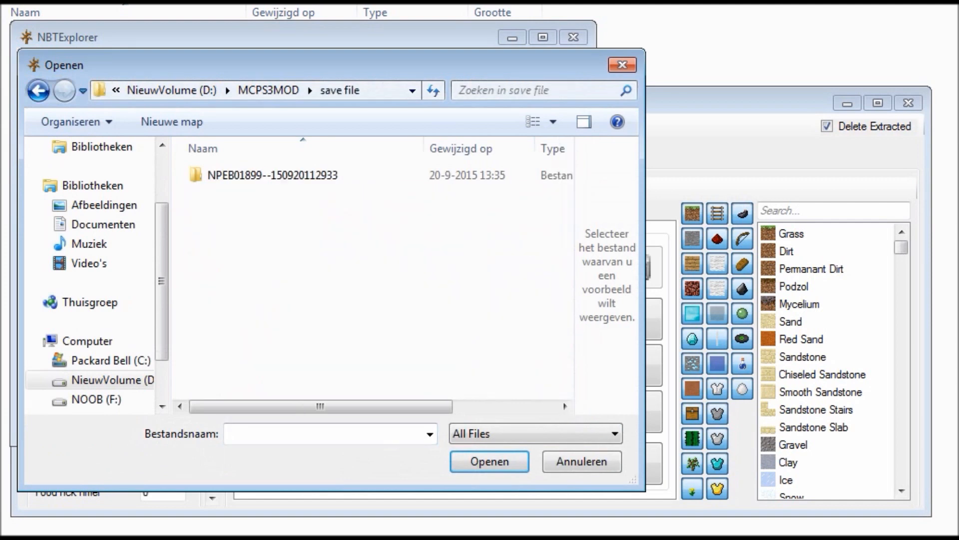
double_click(272, 175)
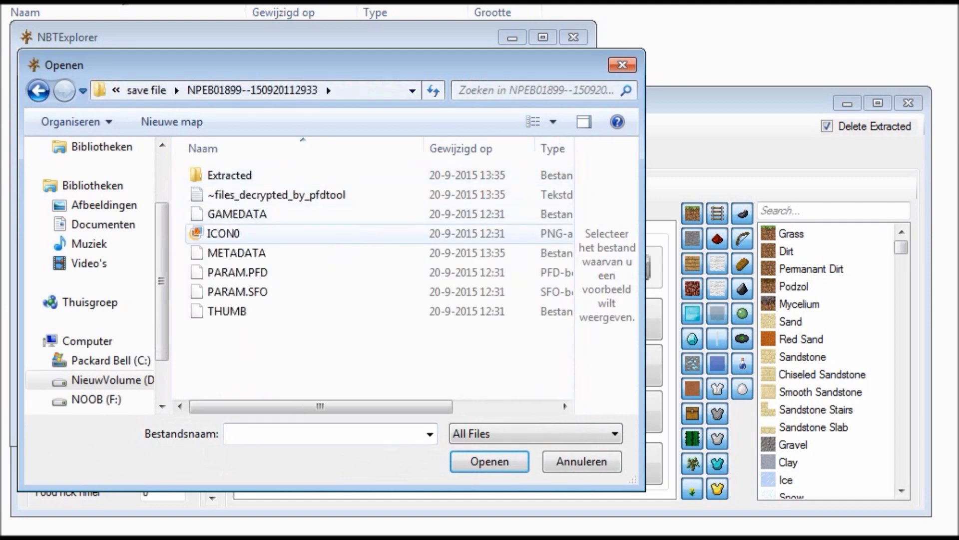
double_click(230, 173)
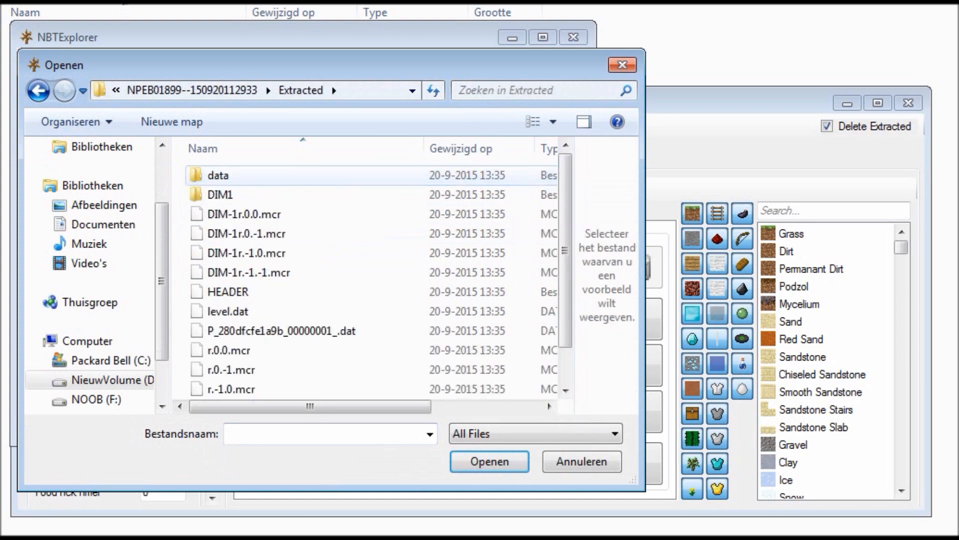
click(282, 331)
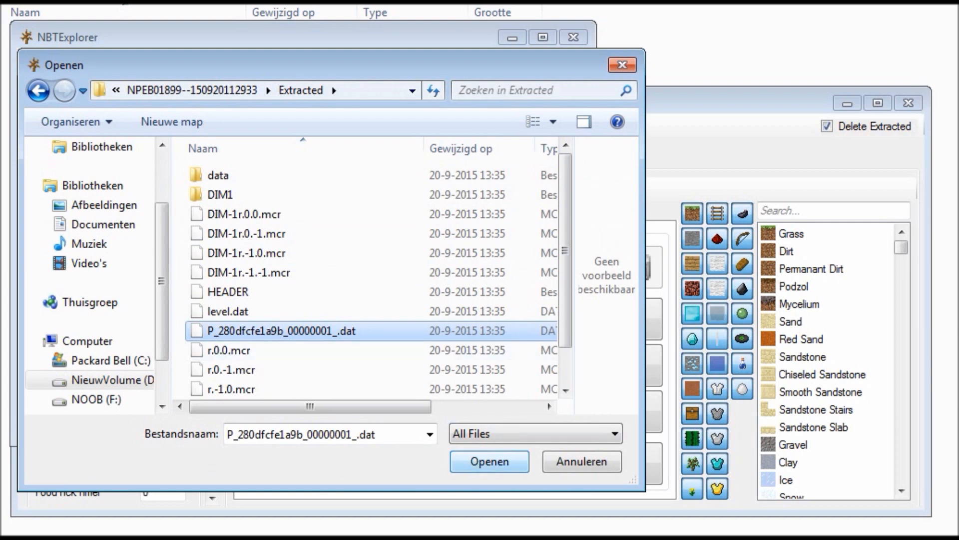
click(489, 461)
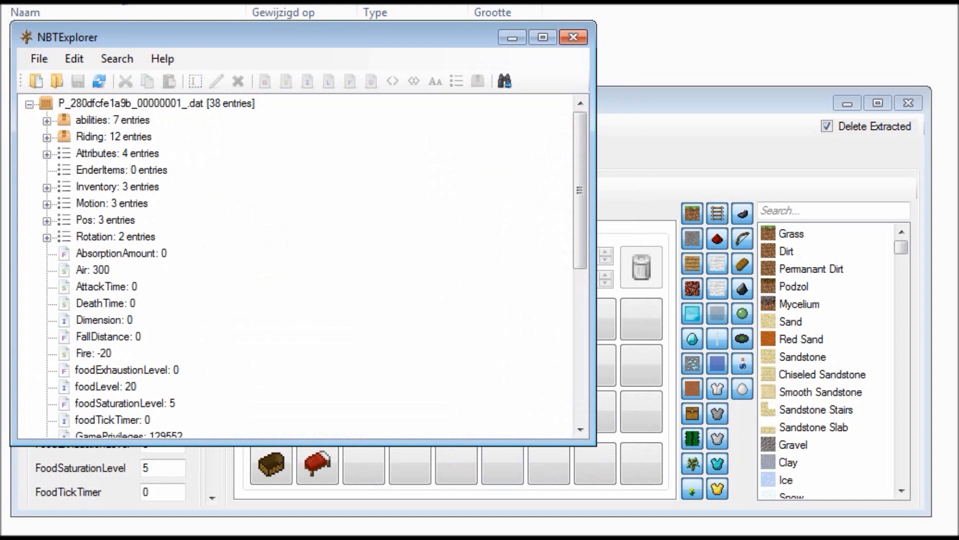
Expand the Riding tag and change its id value from Boat to Creeper.
click(113, 137)
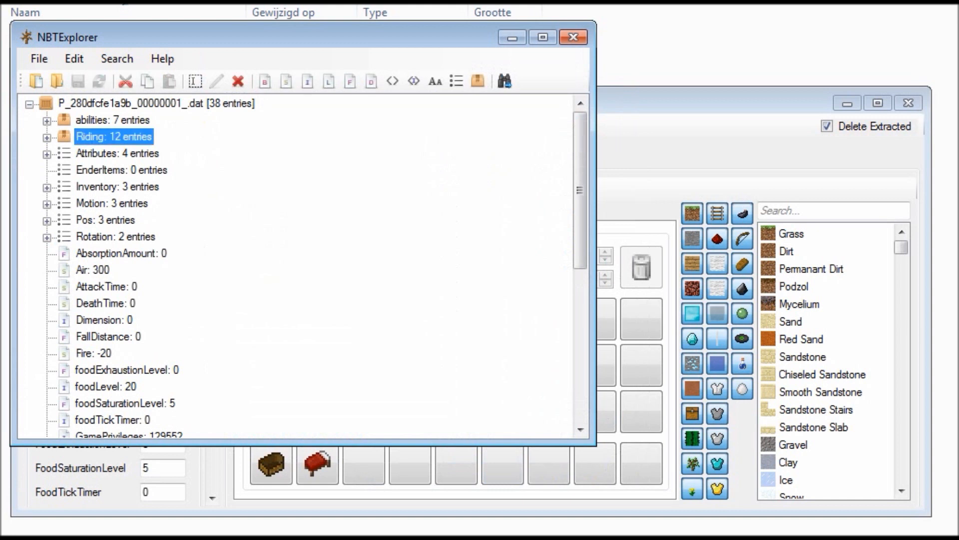
click(46, 137)
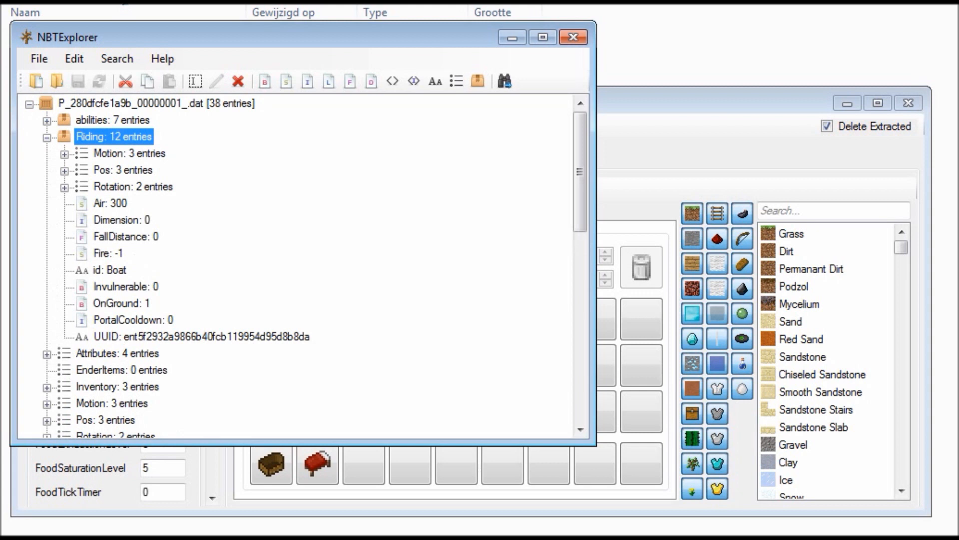
click(112, 270)
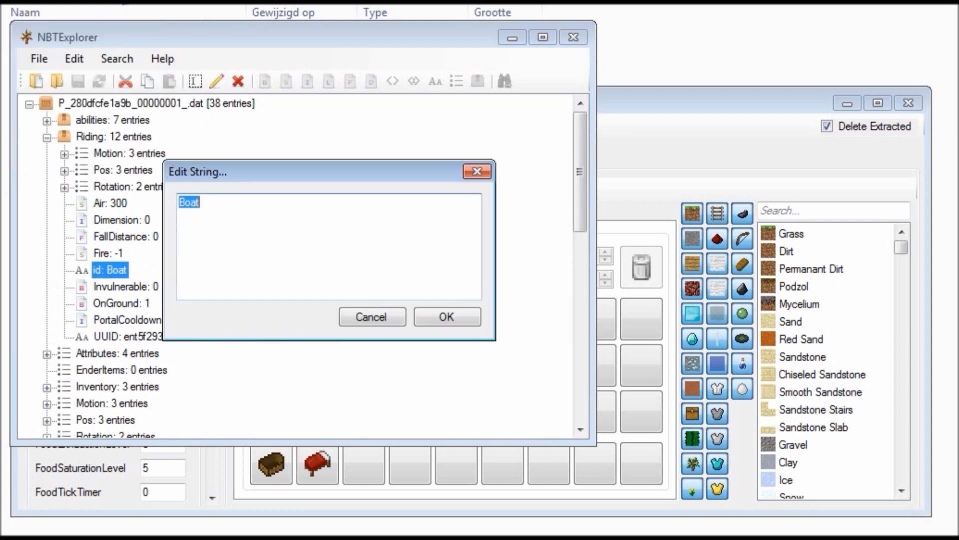
text(Creeper)
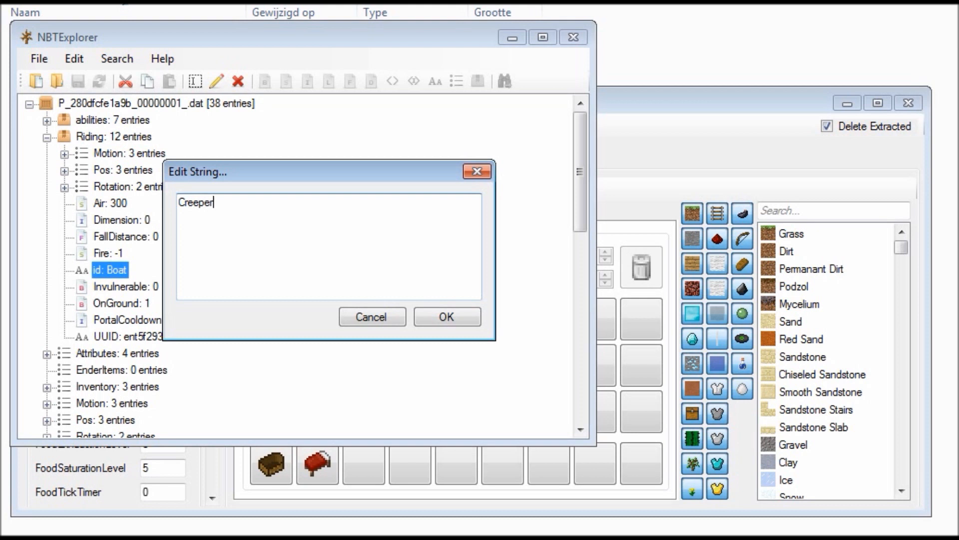
click(447, 317)
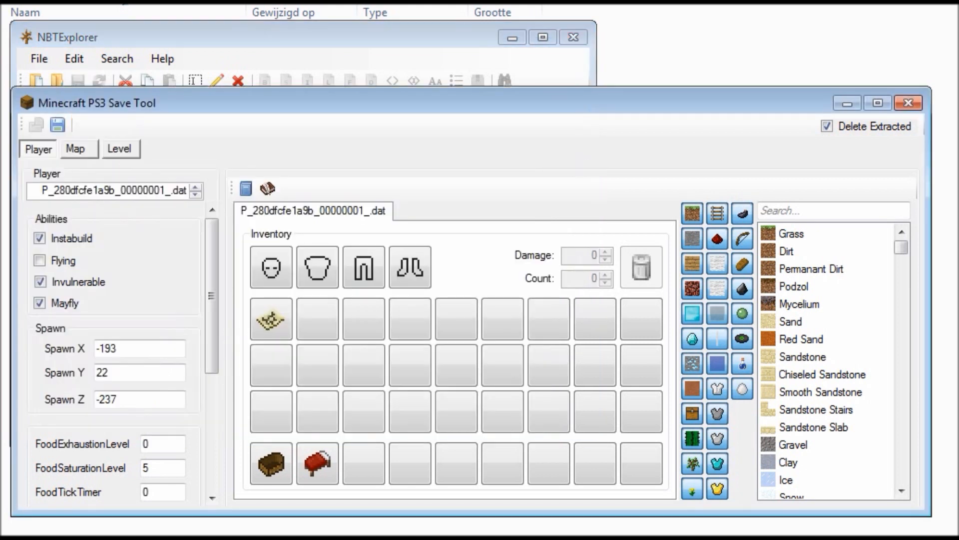
Rebuild the world save with the edited player file via the Save Tool's Save icon.
click(58, 123)
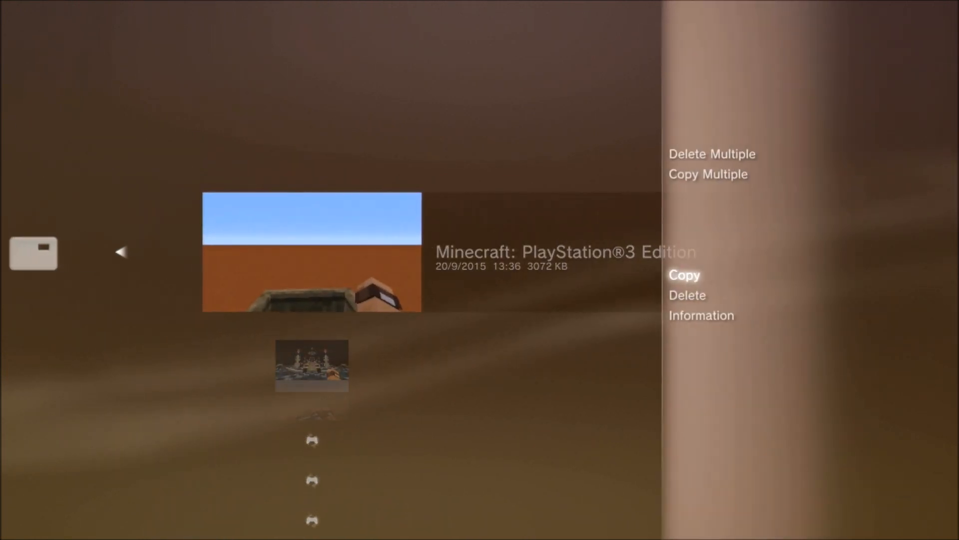
Copy the modified Minecraft save from the USB device onto the PS3, overwriting the existing one.
click(684, 275)
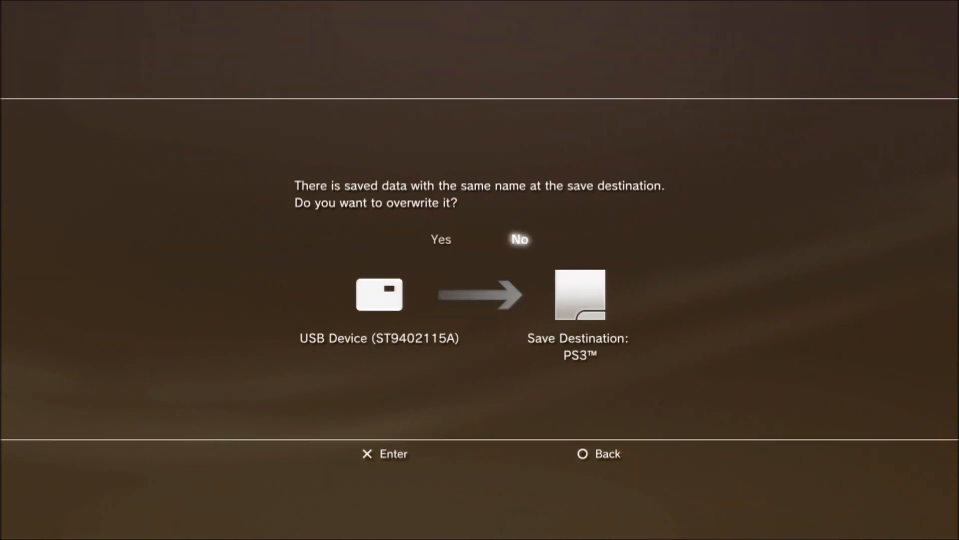
click(441, 239)
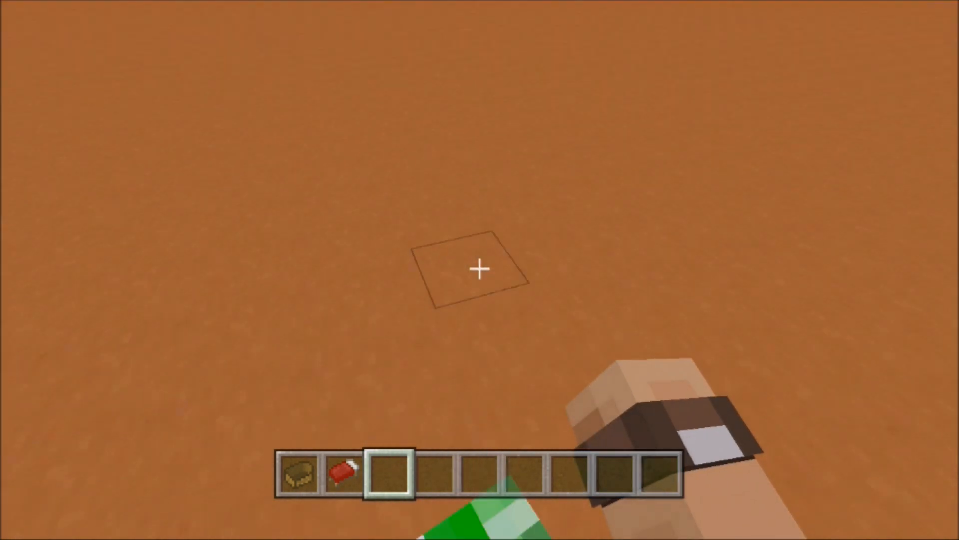
mouse_move(480, 270)
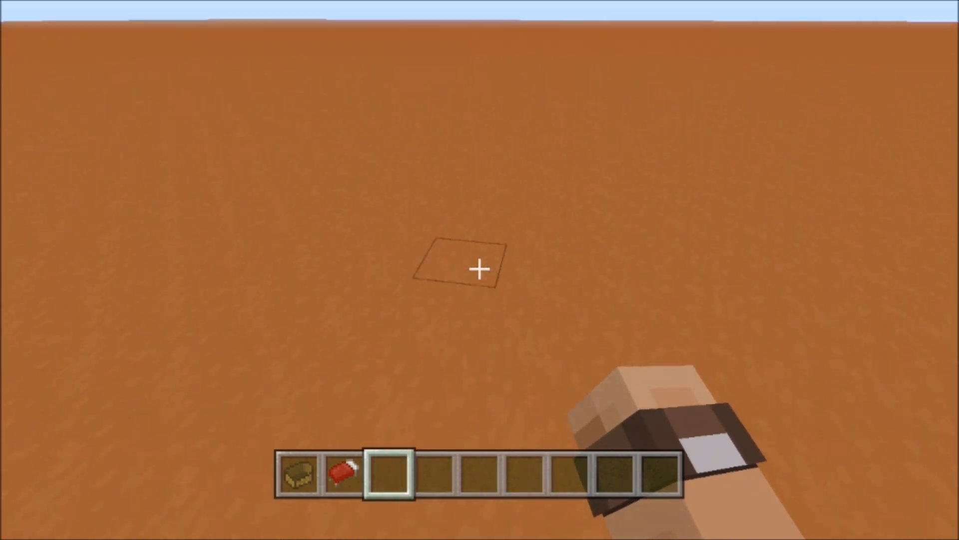
Pause the loaded flat world, save the game and exit back to the XMB.
key(Escape)
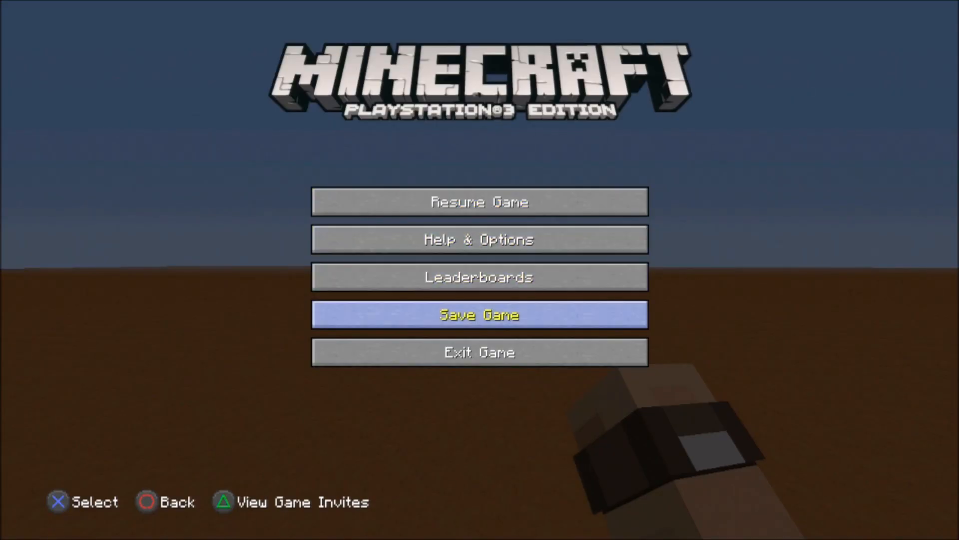
click(479, 314)
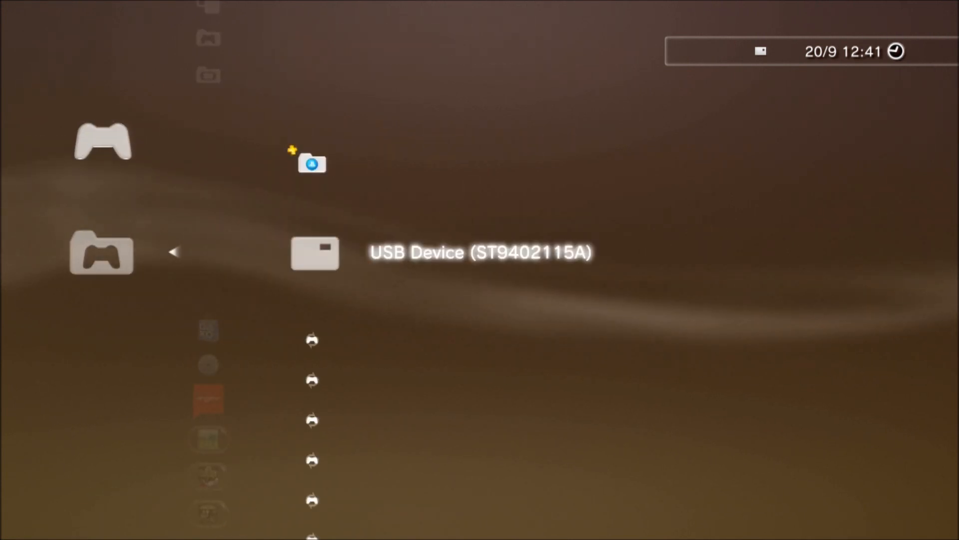
Copy the Creeper Mod save to USB Device (ST9402115A), overwrite the older copy and dismiss the notice.
scroll(down, 3)
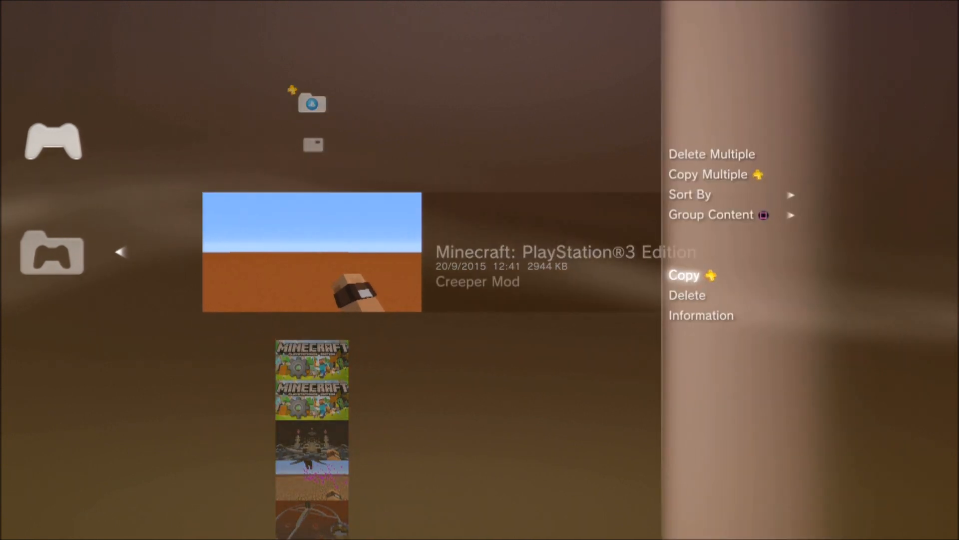
click(684, 275)
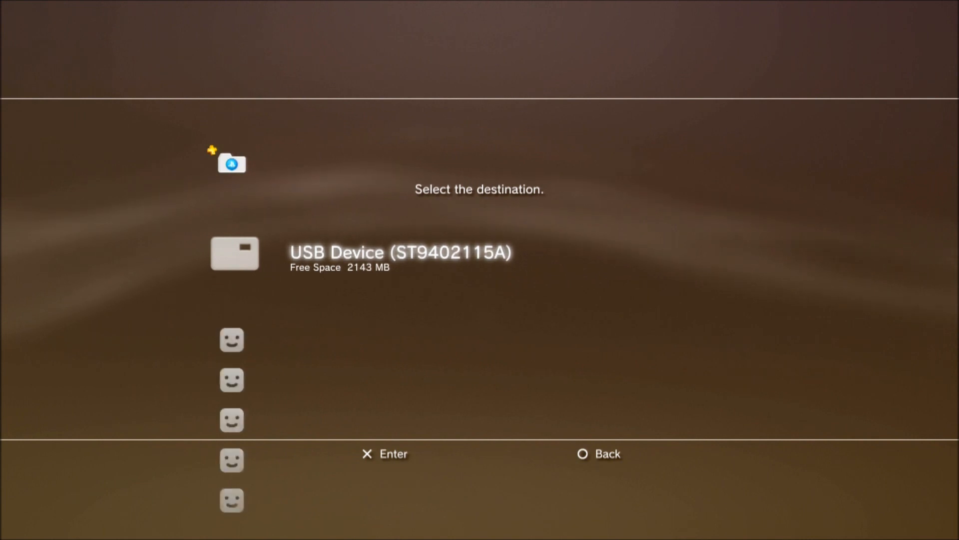
click(401, 252)
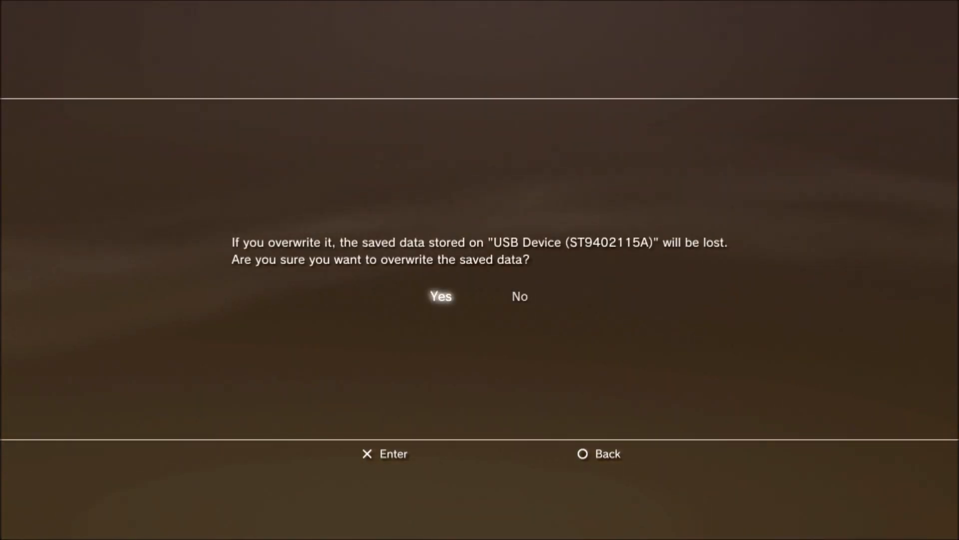
click(441, 296)
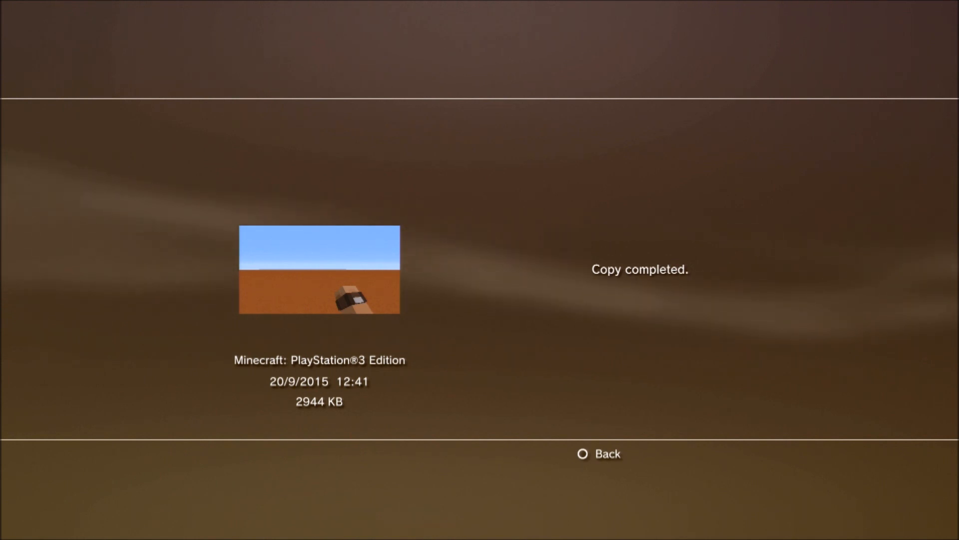
click(598, 454)
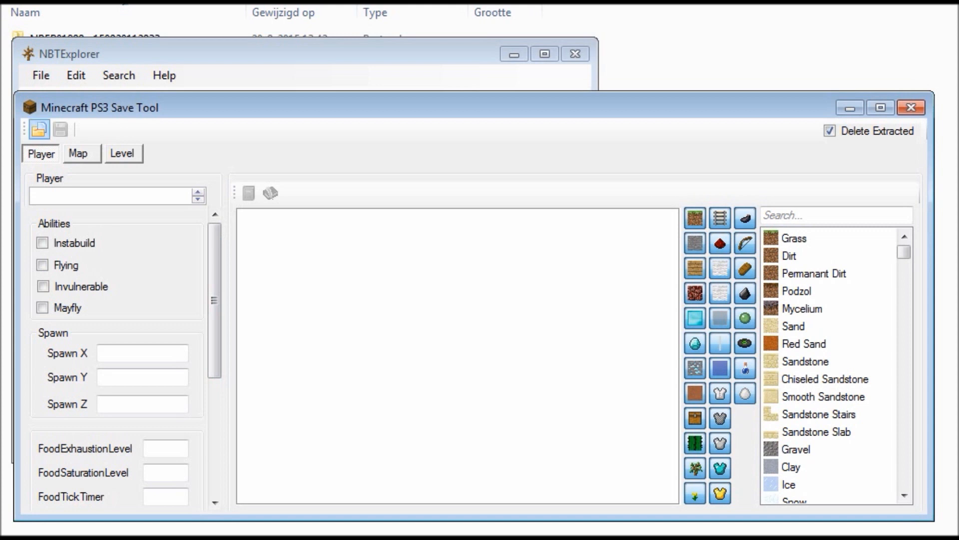
click(38, 128)
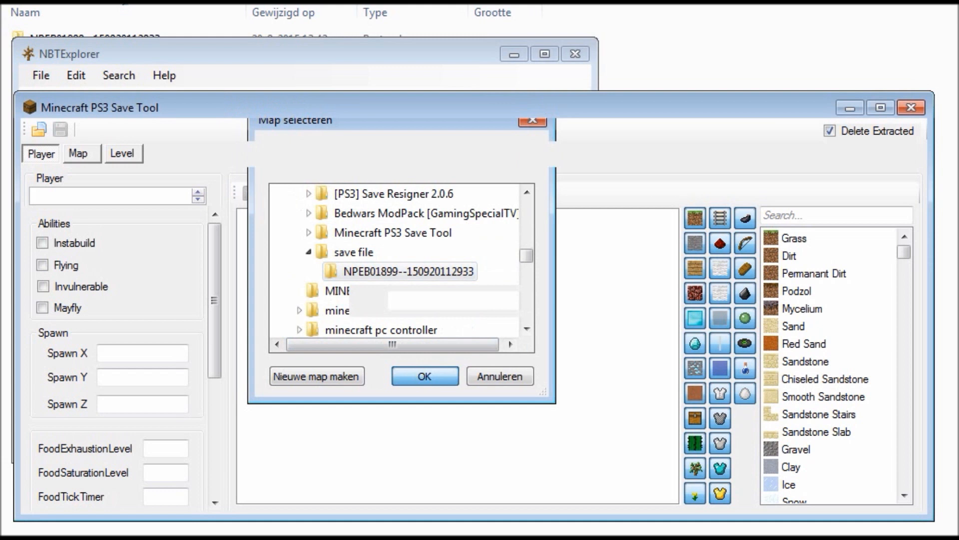
click(423, 376)
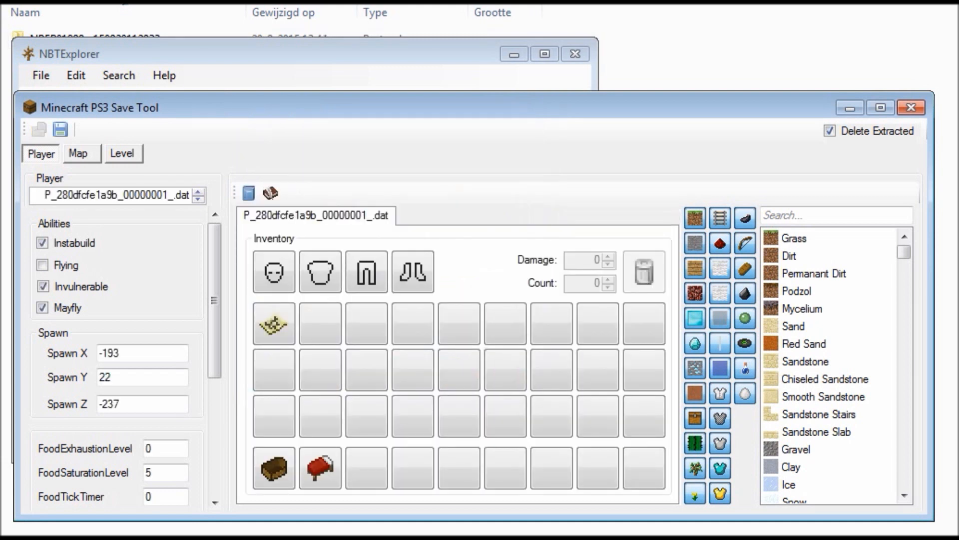
click(40, 75)
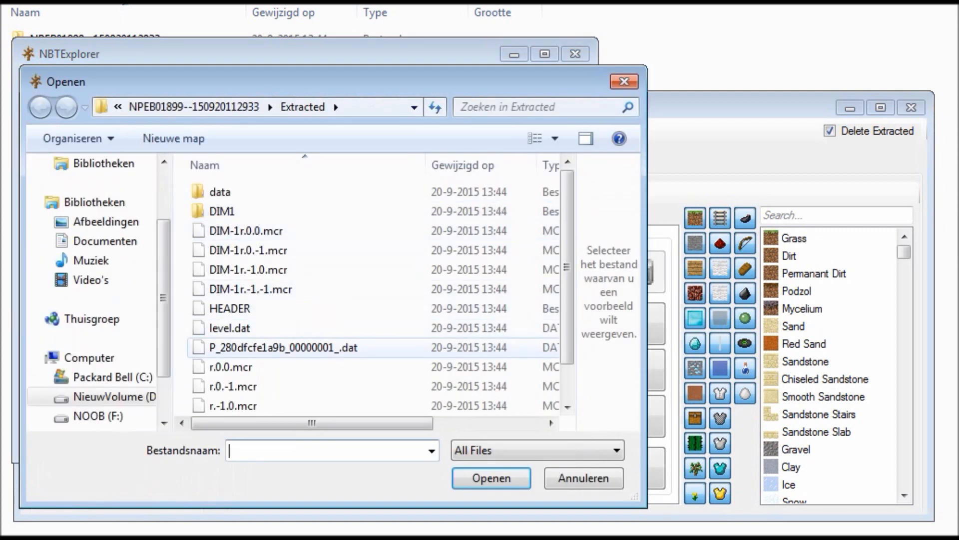
Load the P_280dfcfe1a9b_00000001_.dat player file and expand its Riding entity down to ExplosionRadius 3.
click(282, 346)
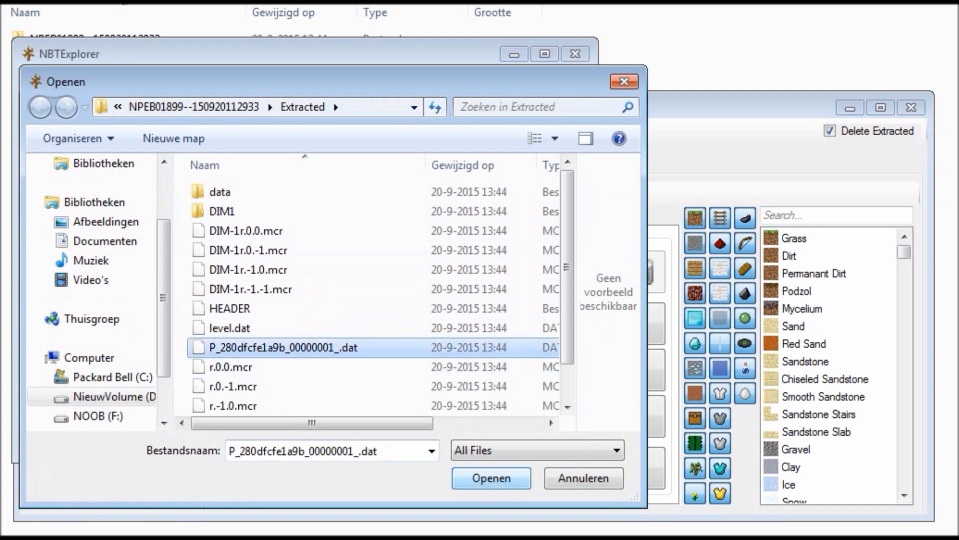
click(490, 478)
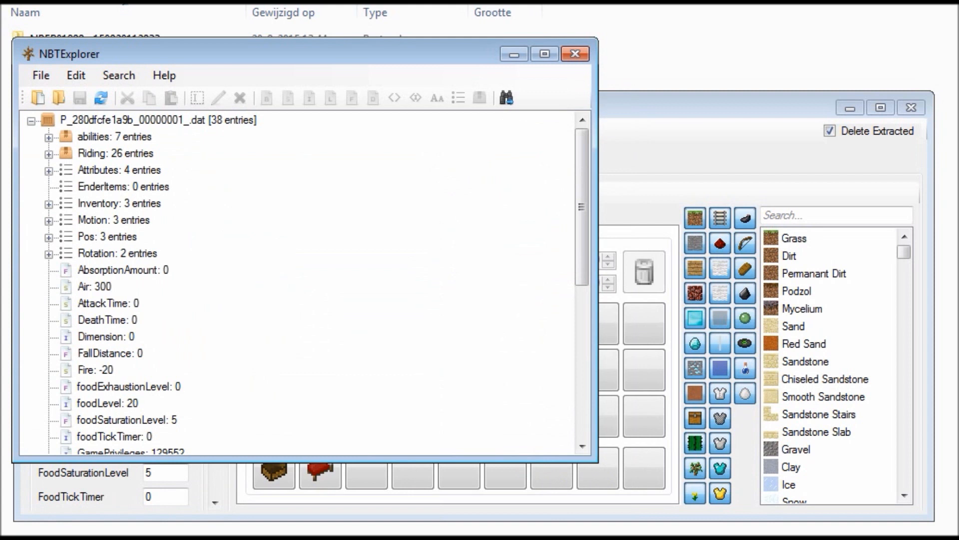
click(116, 153)
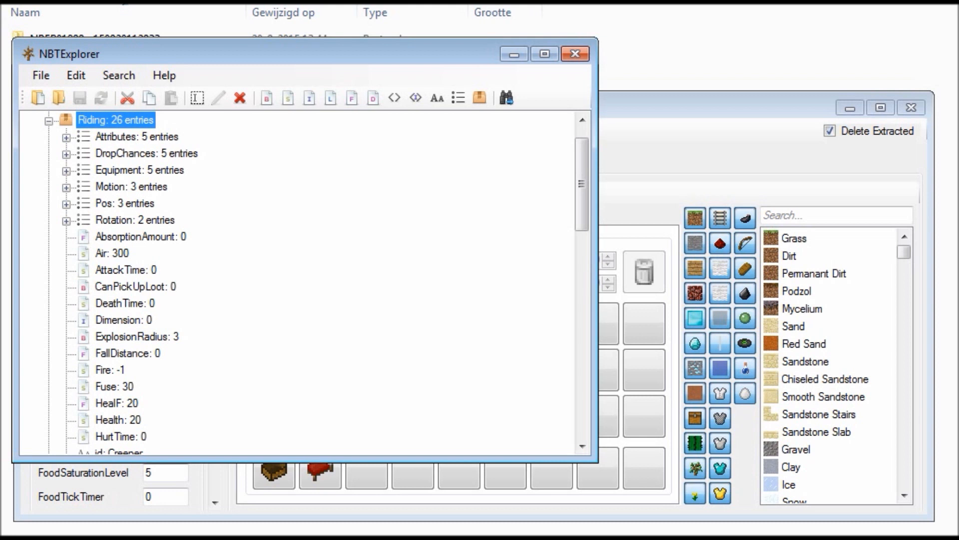
scroll(down, 3)
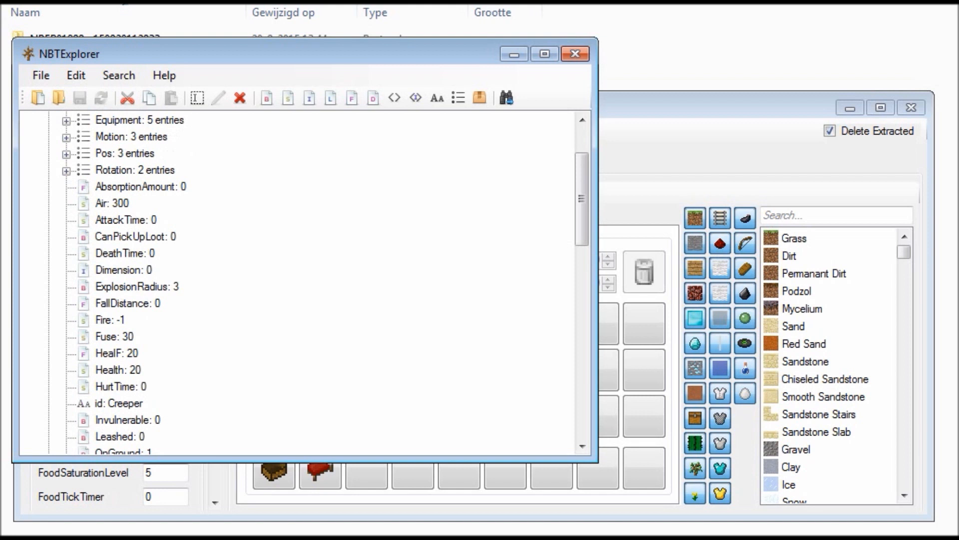
click(137, 286)
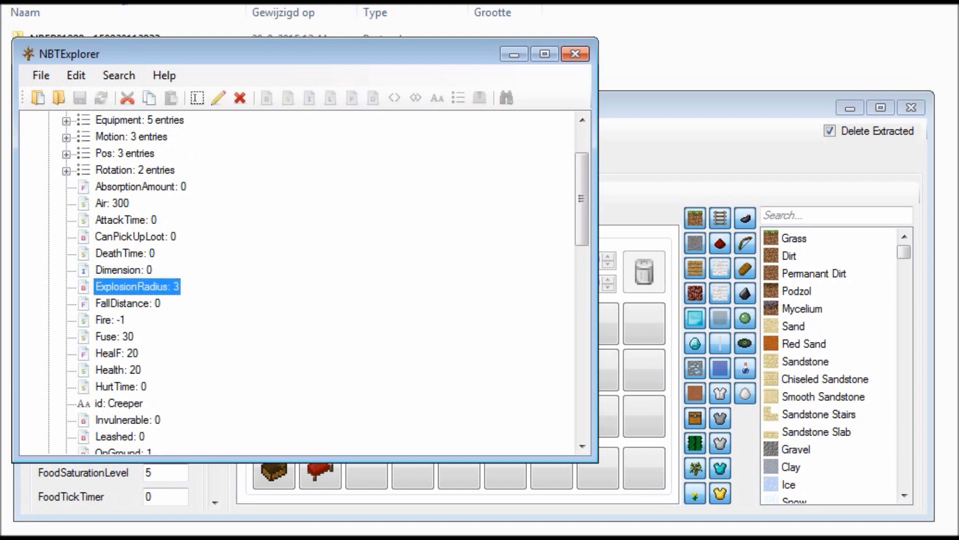
scroll(down, 3)
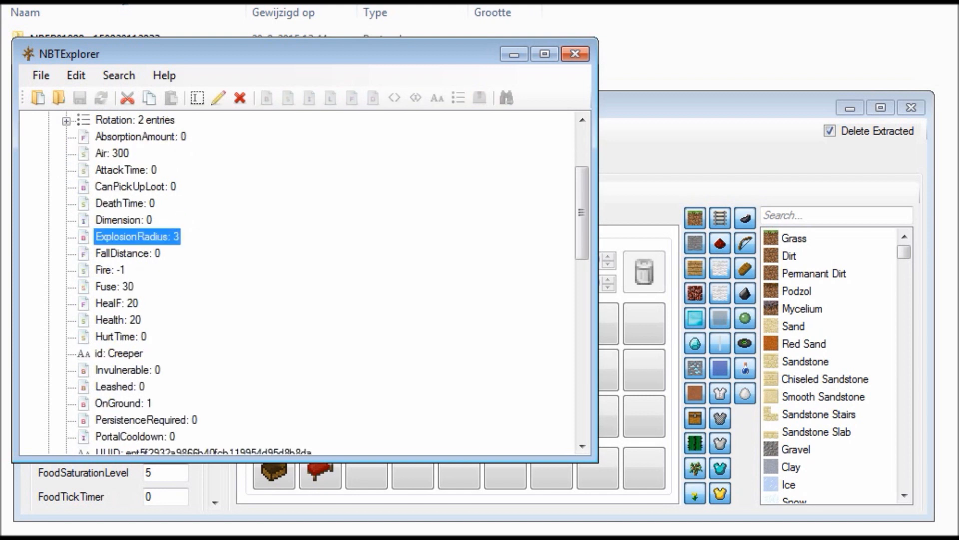
scroll(down, 3)
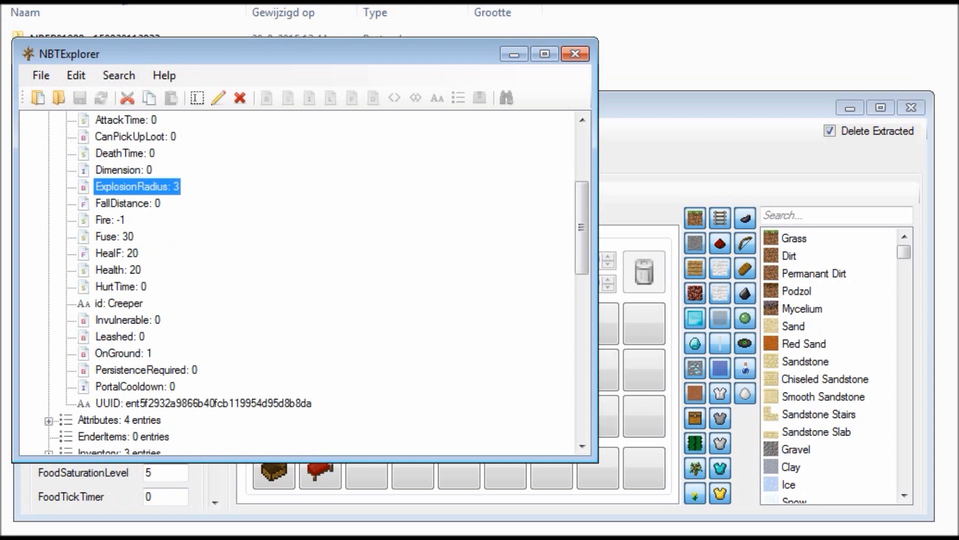
Review the creeper's id, Invulnerable, Leashed, OnGround, PersistenceRequired and PortalCooldown tags, ending on ExplosionRadius.
click(119, 303)
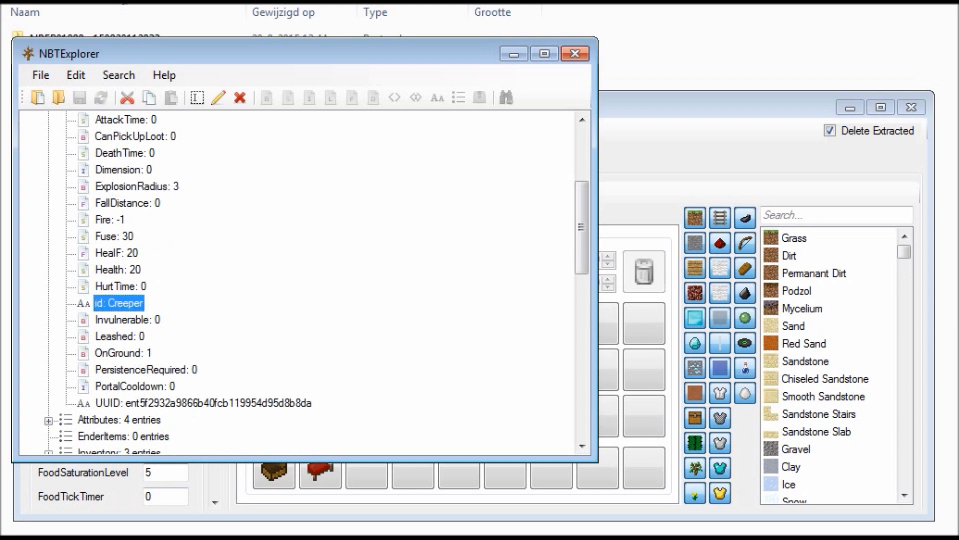
click(127, 320)
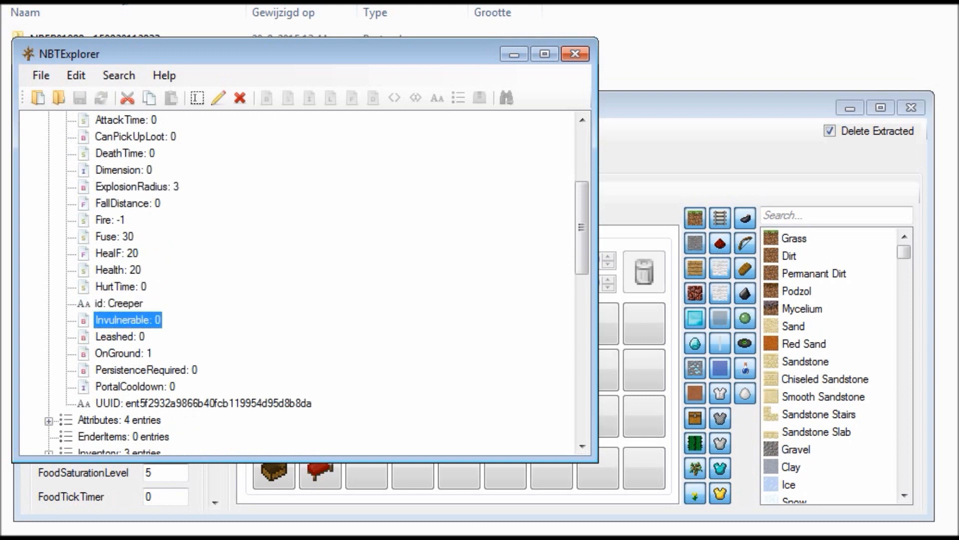
click(120, 336)
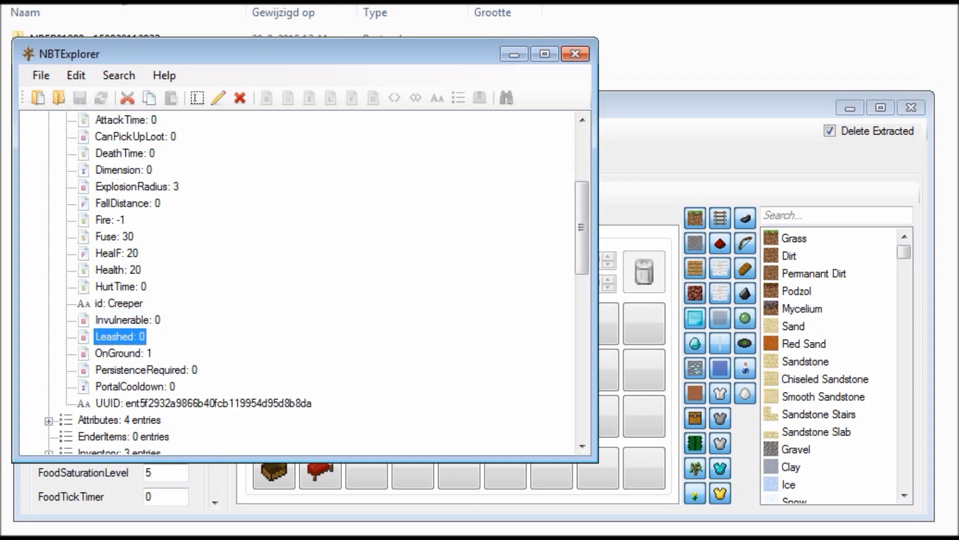
click(123, 352)
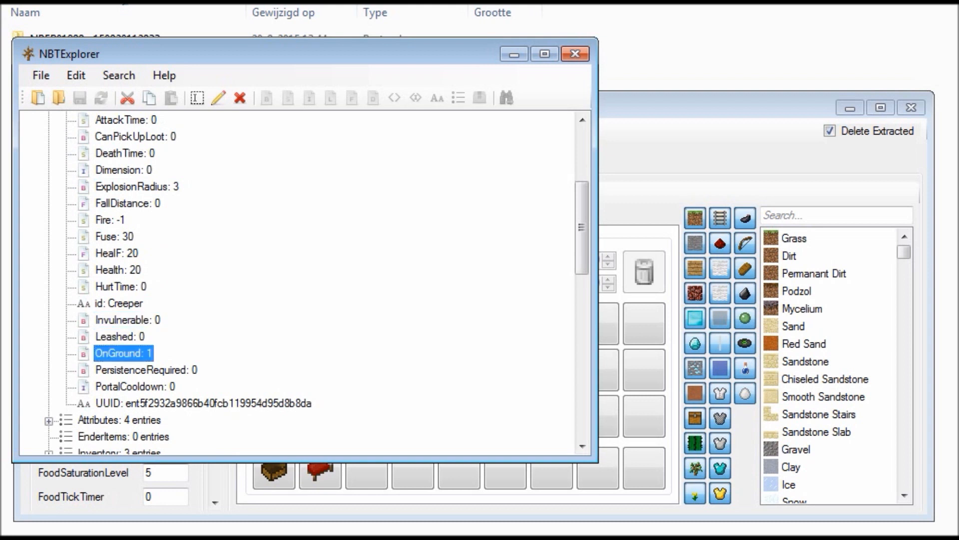
click(145, 370)
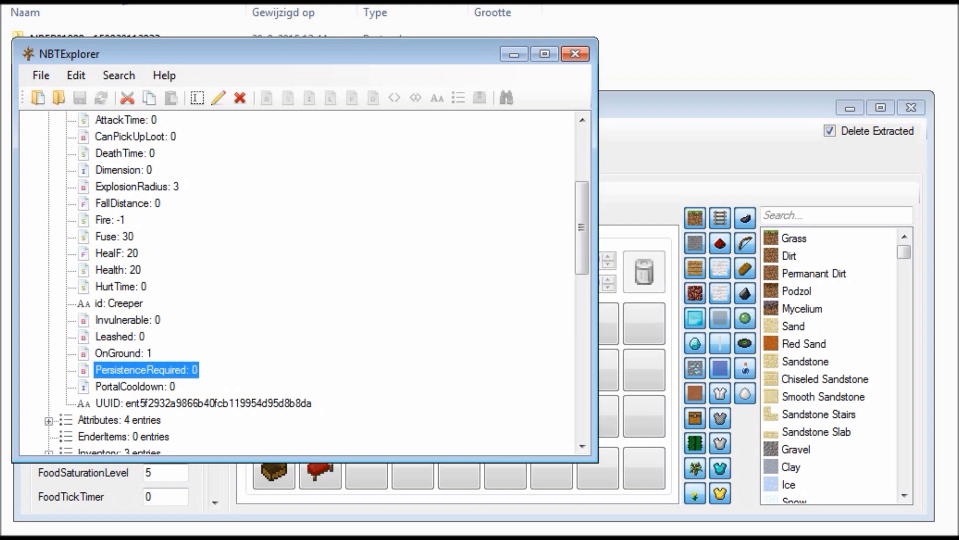
click(135, 386)
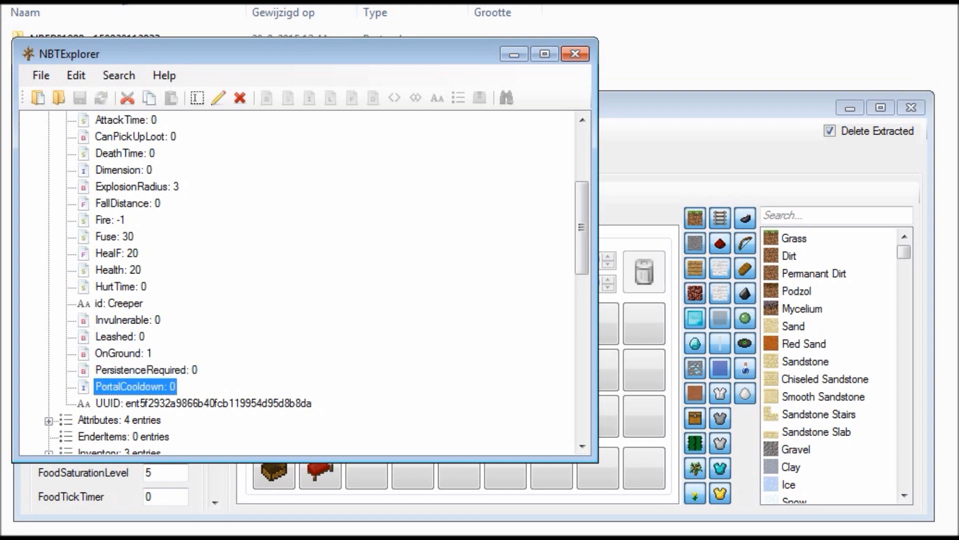
click(119, 303)
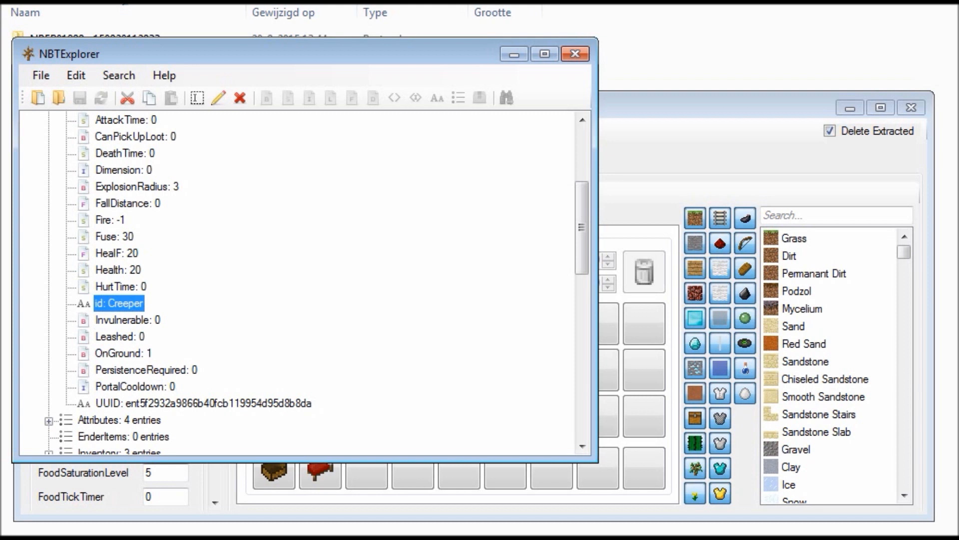
click(138, 186)
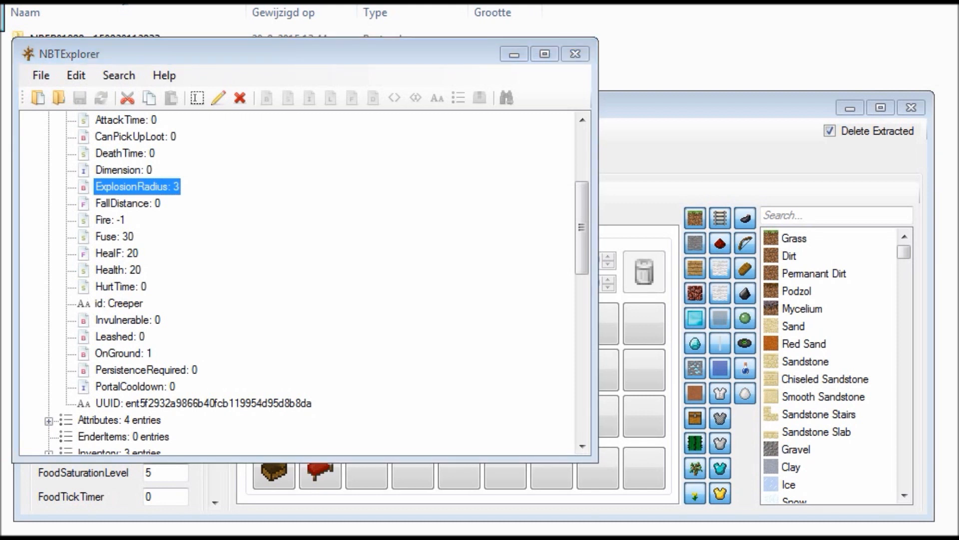
Edit ExplosionRadius to 100, then correct it to 50.
double_click(137, 186)
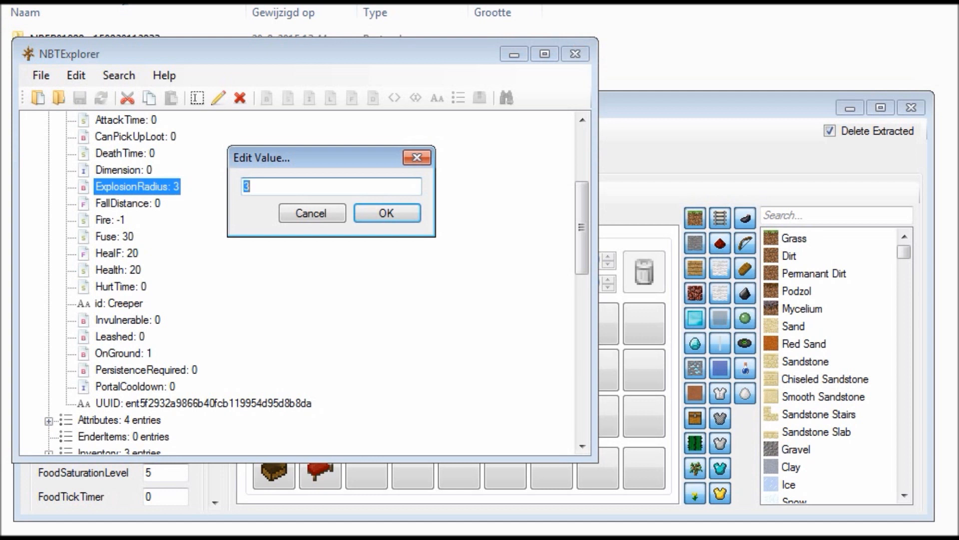
text(100)
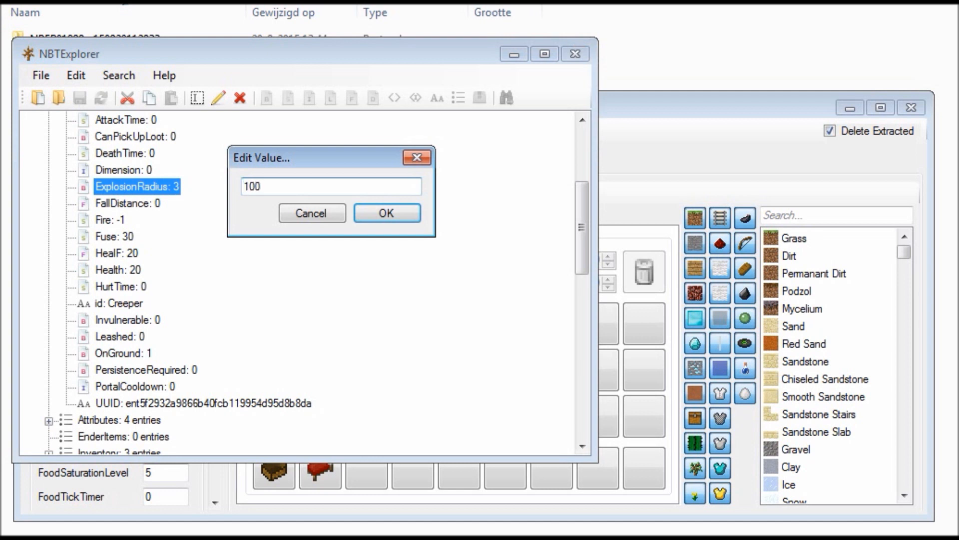
click(385, 213)
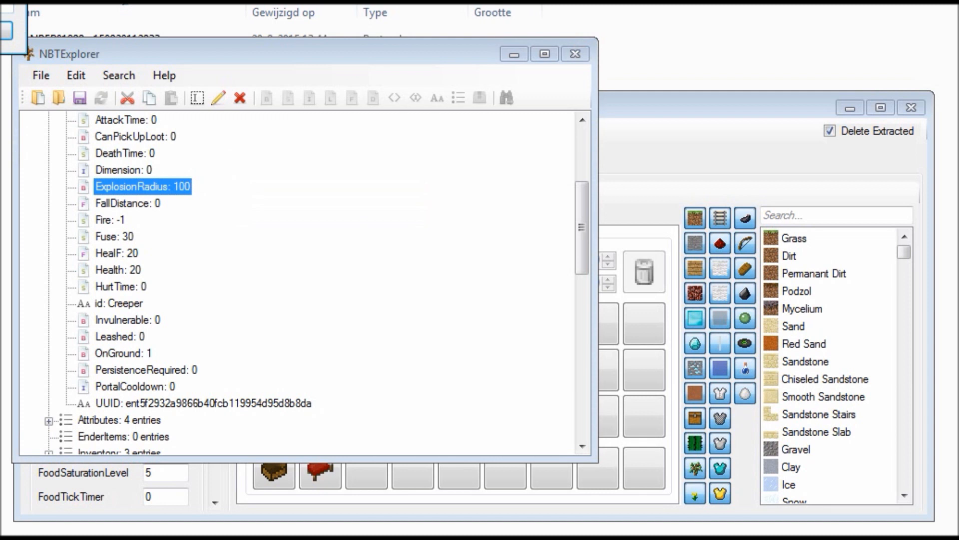
text(50)
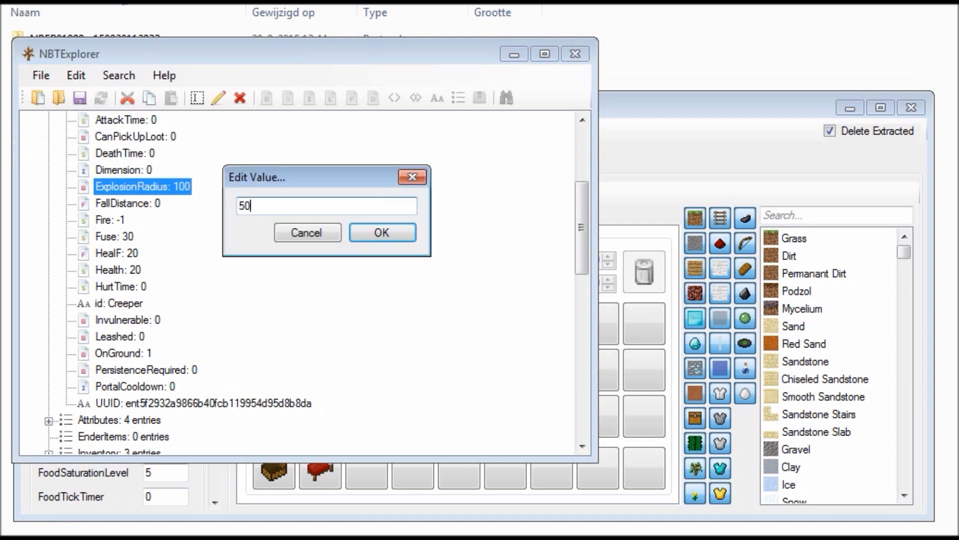
click(381, 232)
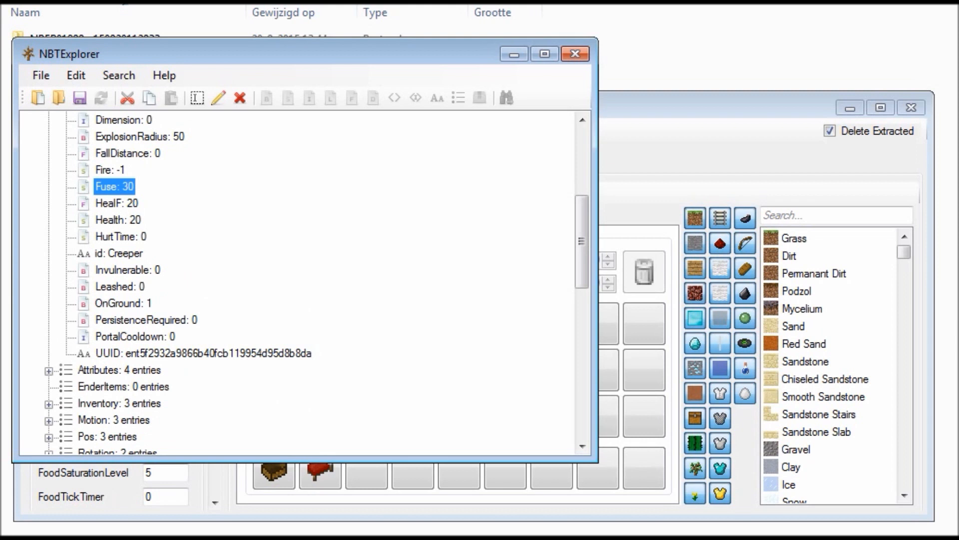
Check the creeper's Fuse 30, Fire, HealF and HurtTime tags remain unchanged.
click(110, 170)
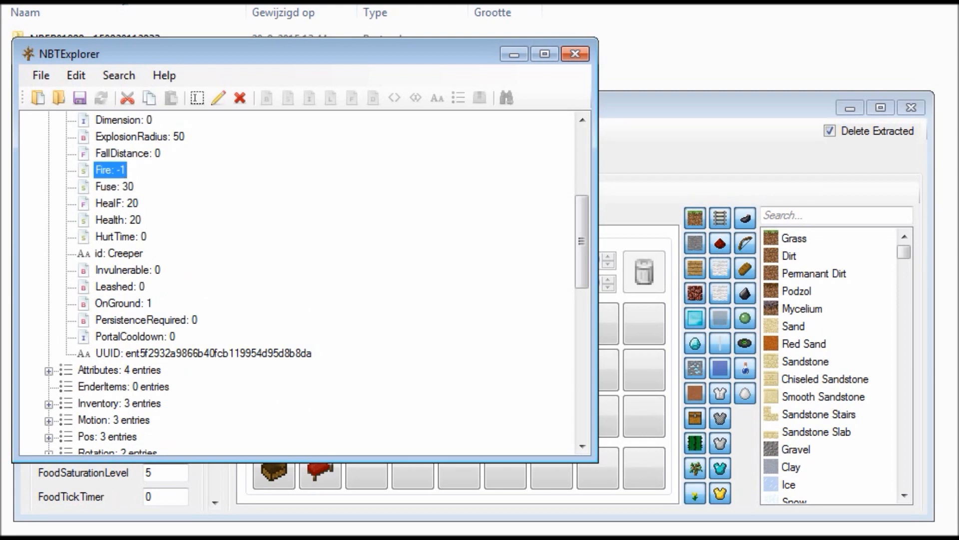
click(117, 203)
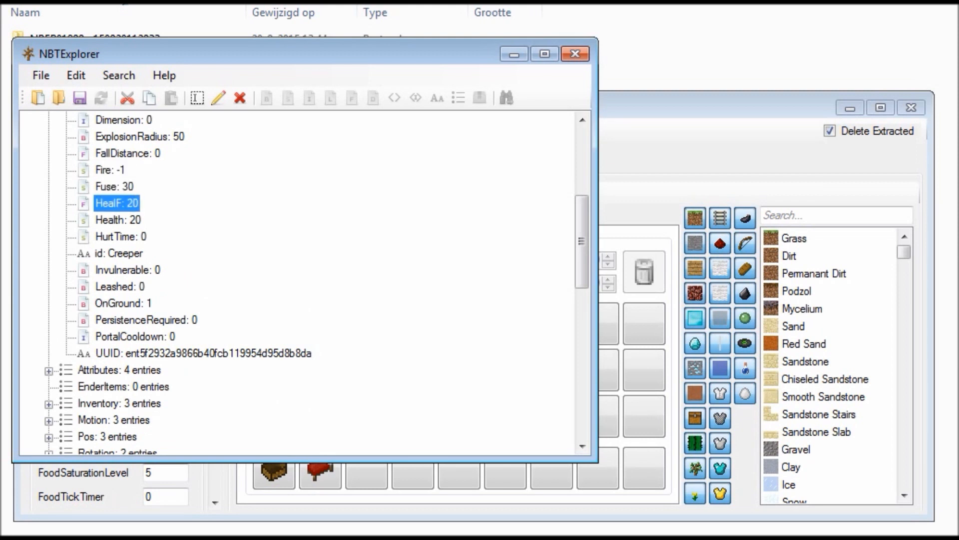
click(121, 236)
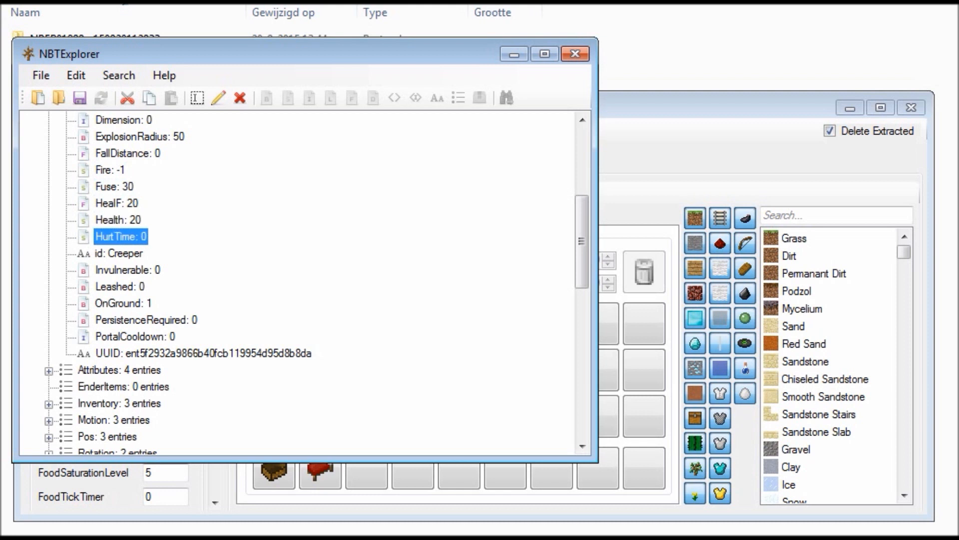
click(37, 98)
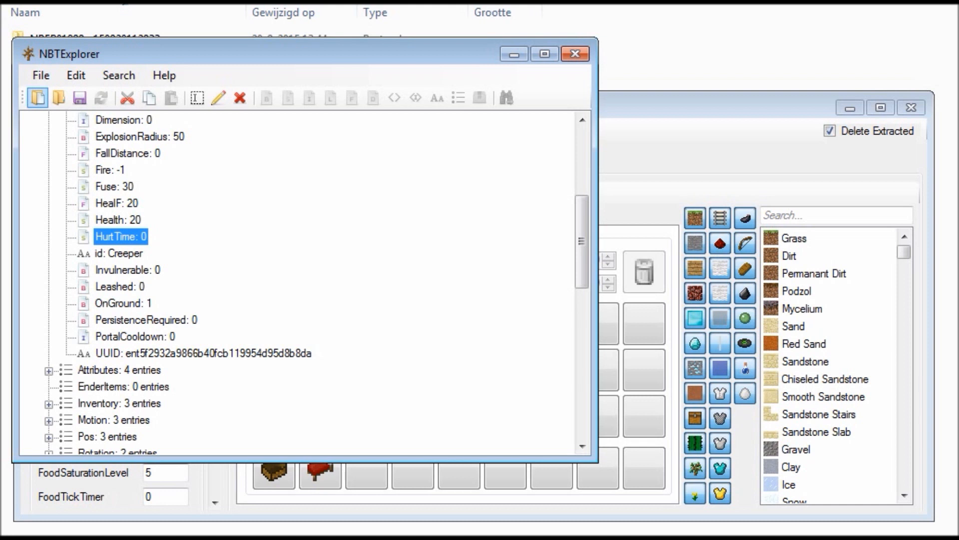
Save the edited player data in NBTExplorer and close the save tool window.
click(79, 97)
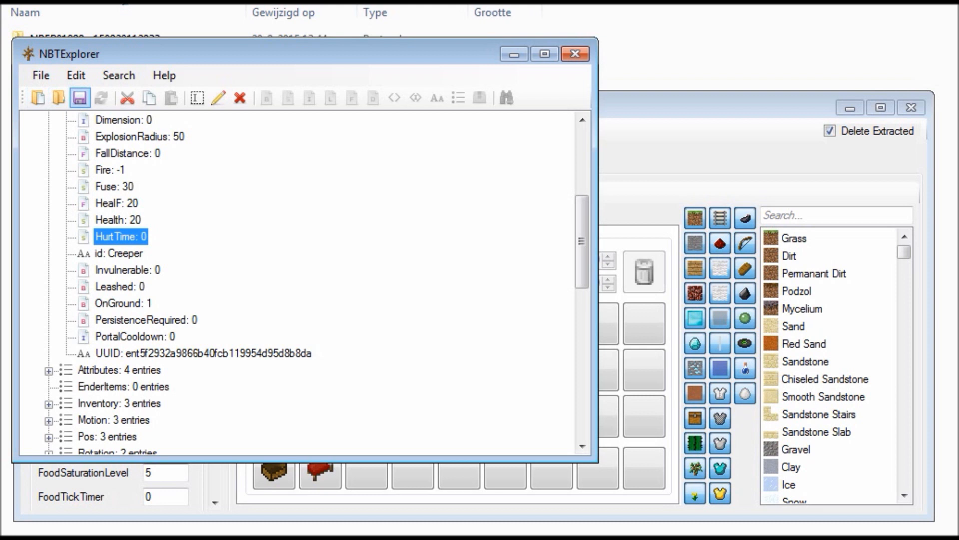
click(79, 98)
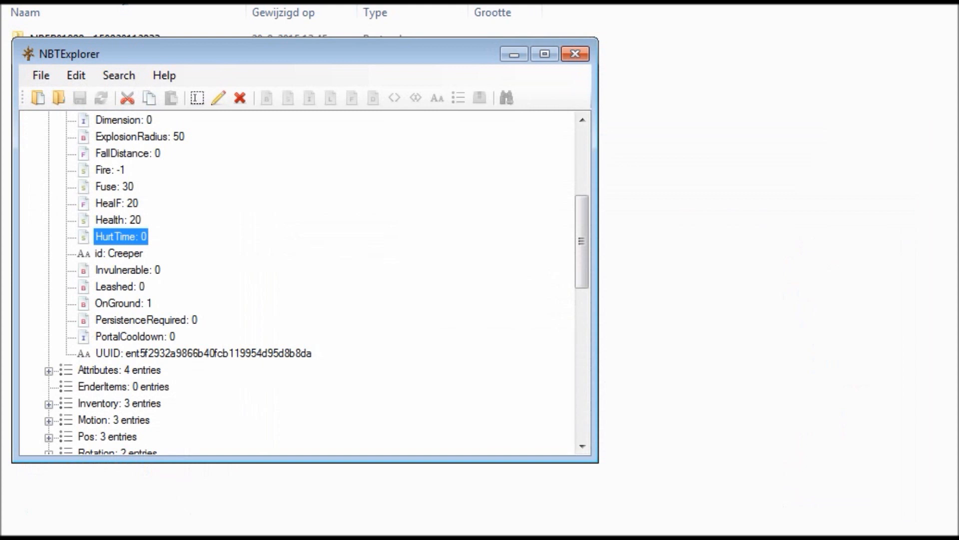
click(574, 53)
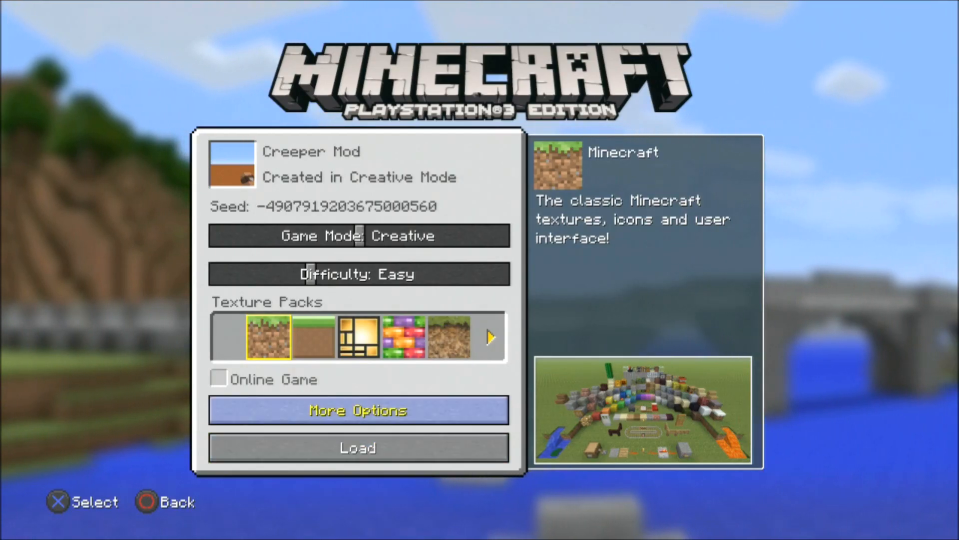
Load the Creeper Mod world from its world screen.
click(357, 410)
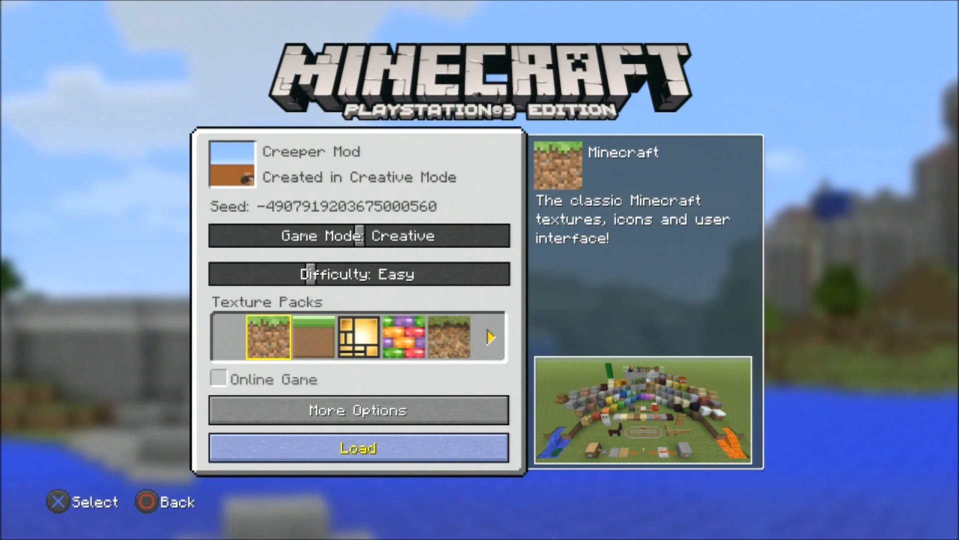
click(358, 448)
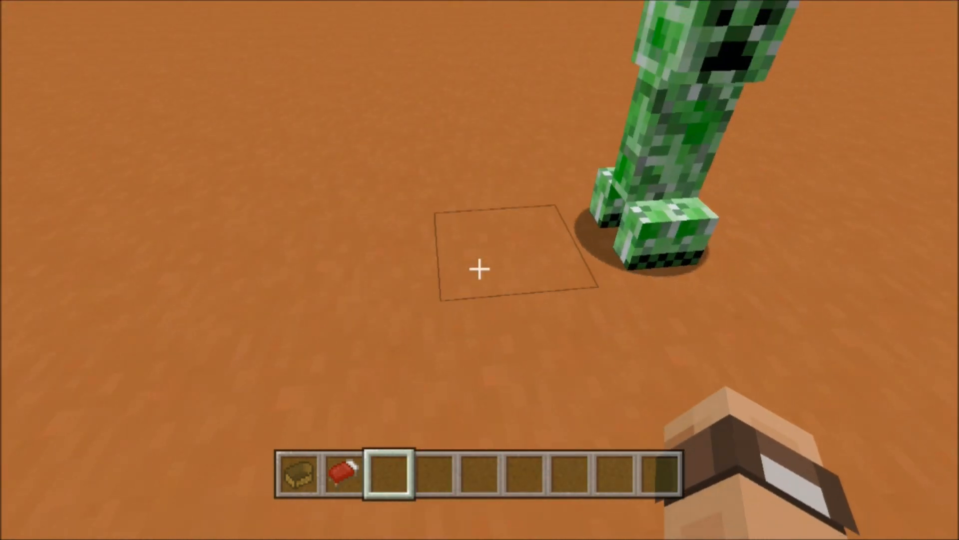
mouse_move(480, 269)
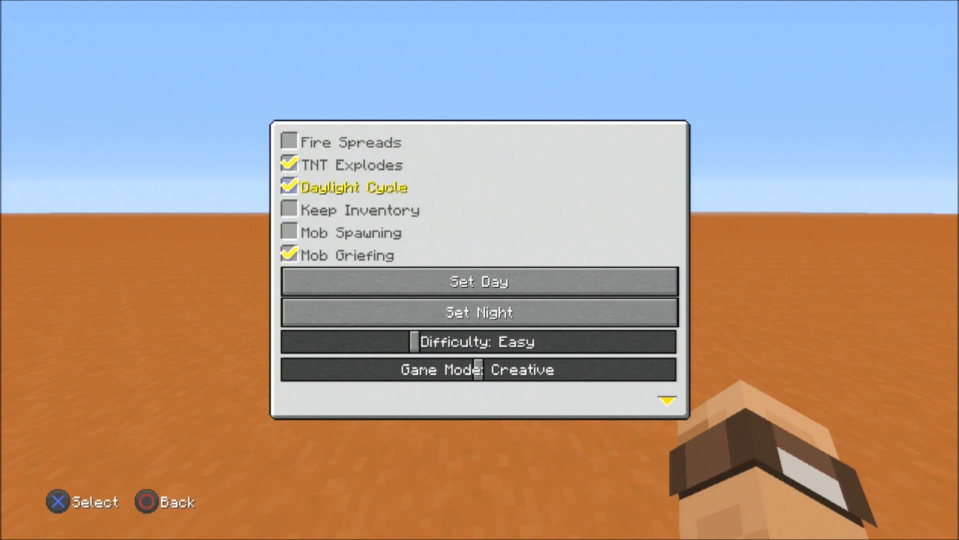
Set Game Mode to Survival, return to play, and respawn after the creeper's blast.
click(479, 368)
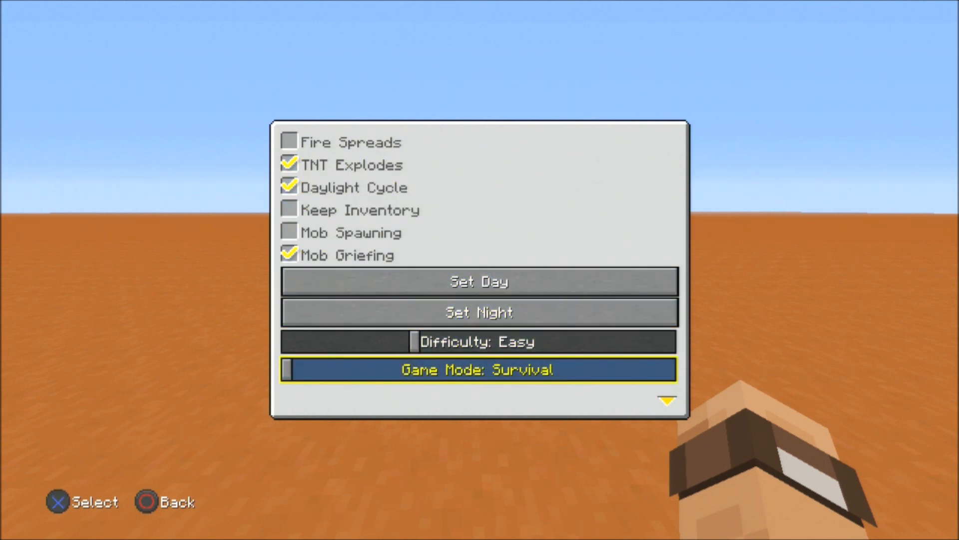
click(478, 369)
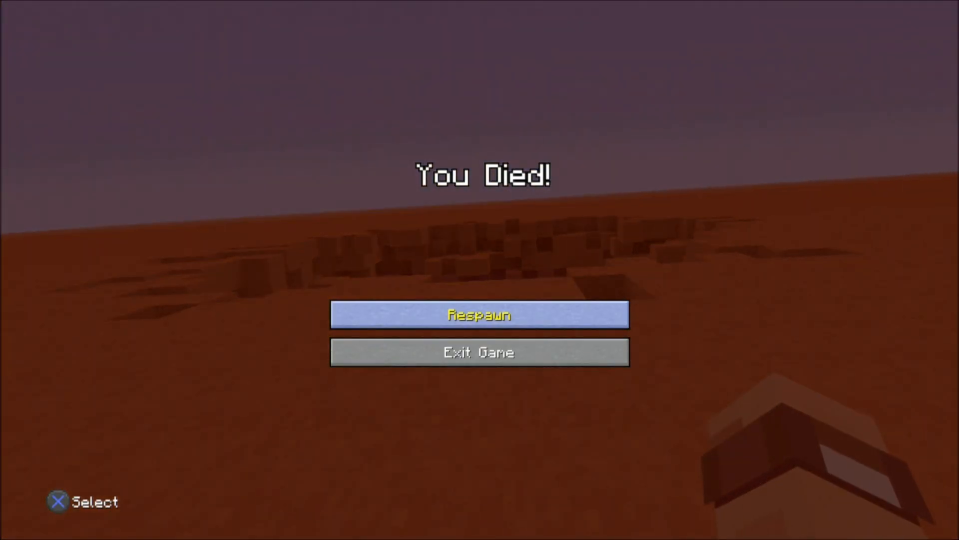
click(479, 314)
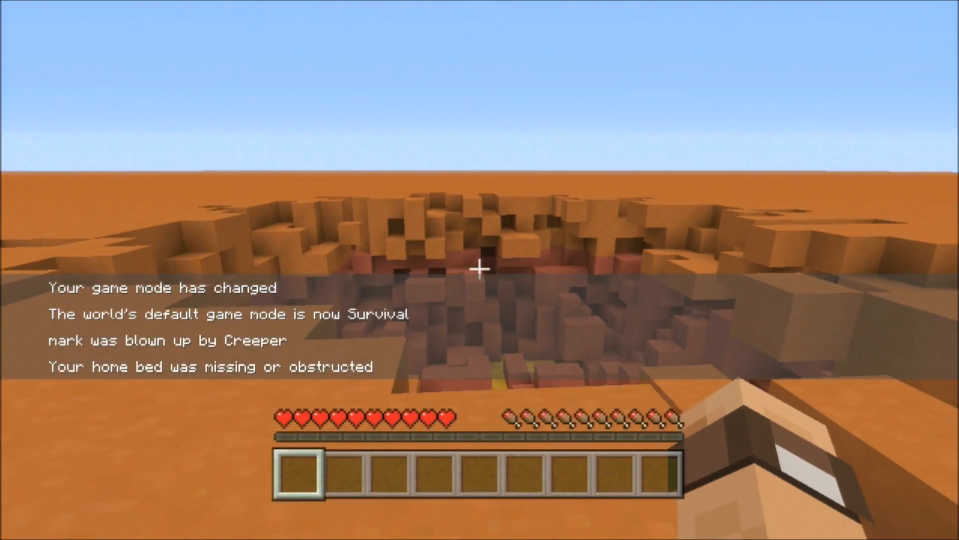
mouse_move(479, 269)
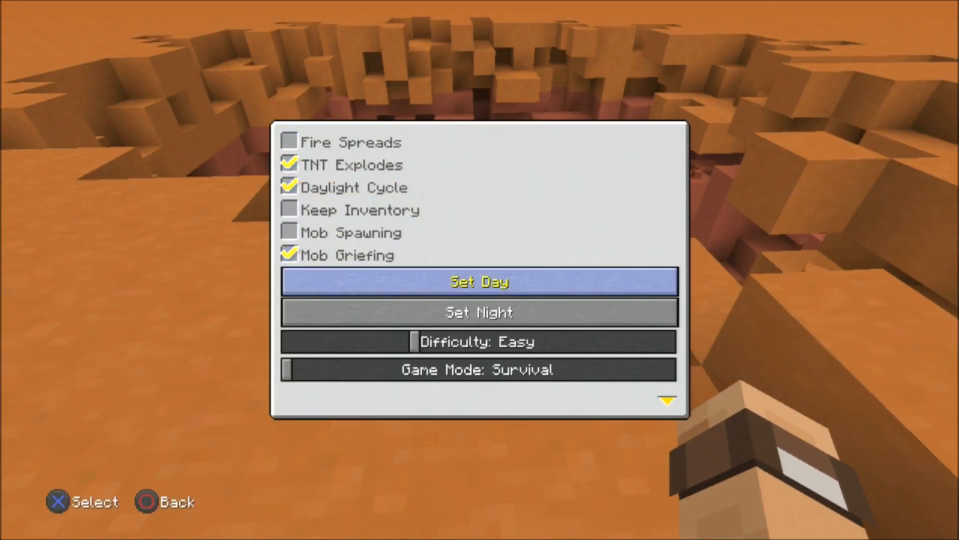
Leave the host options and fly up to view the crater from overhead.
click(479, 369)
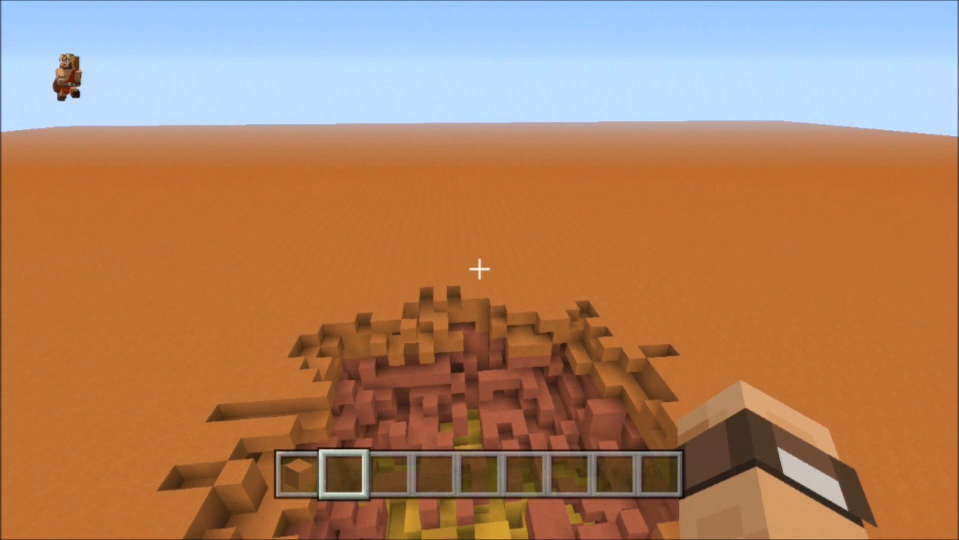
mouse_move(479, 269)
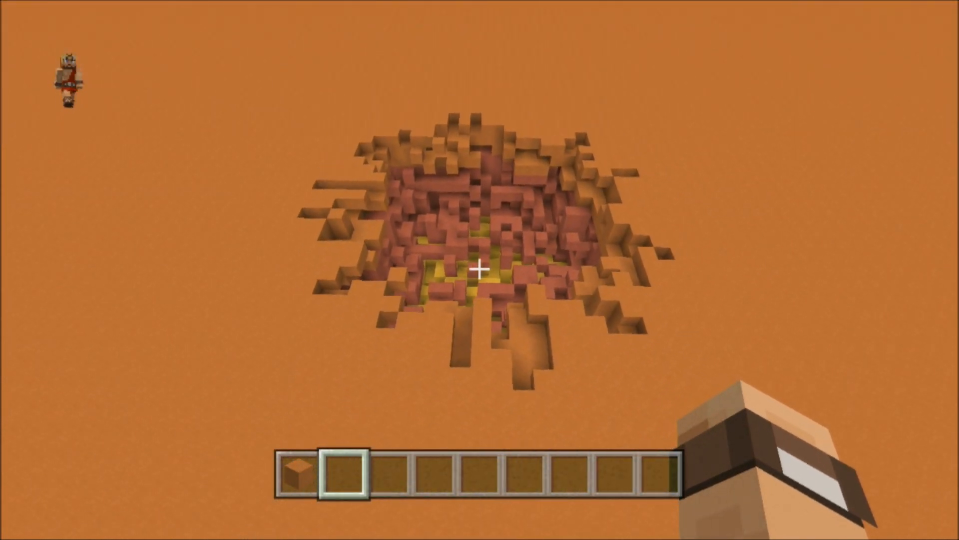